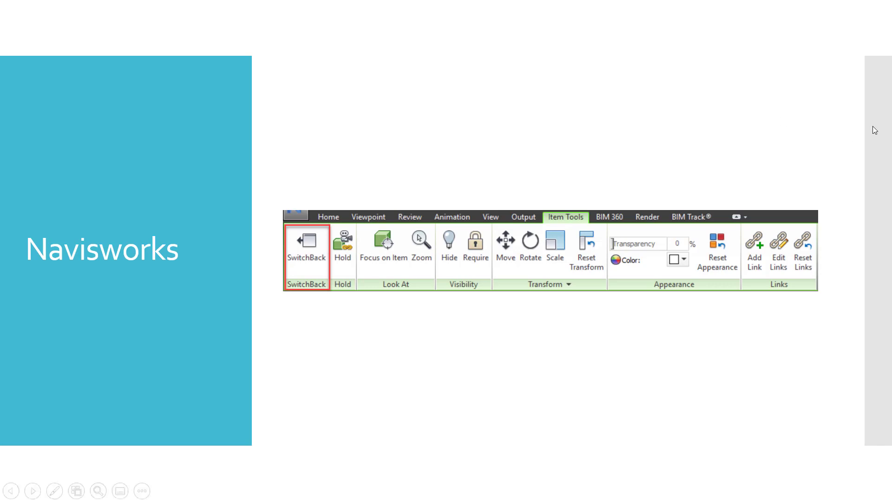
pyautogui.moveTo(290, 294)
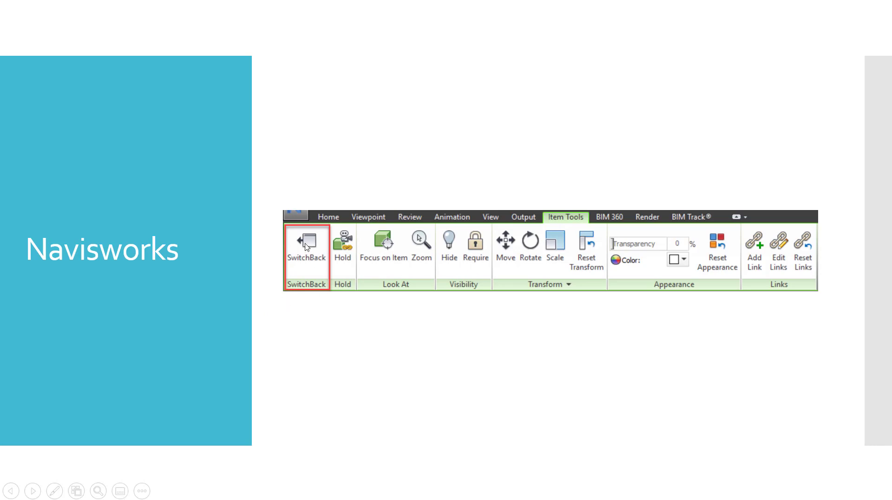
pyautogui.moveTo(493, 204)
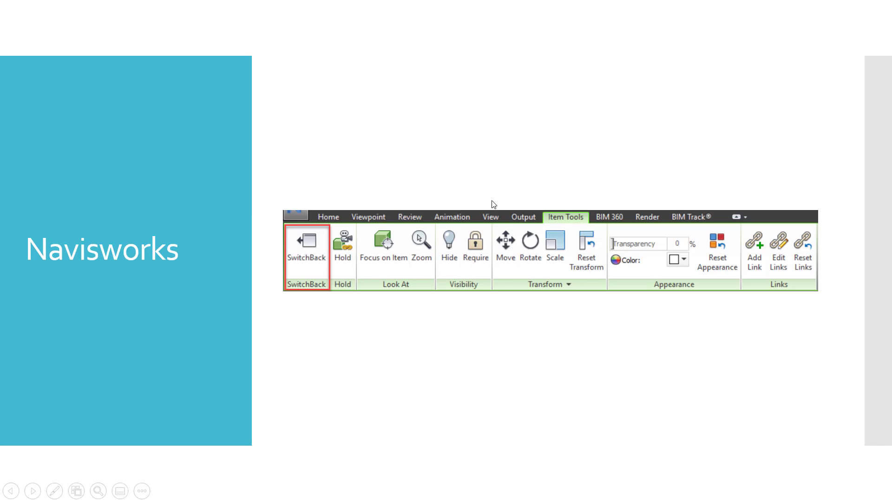
pyautogui.moveTo(323, 297)
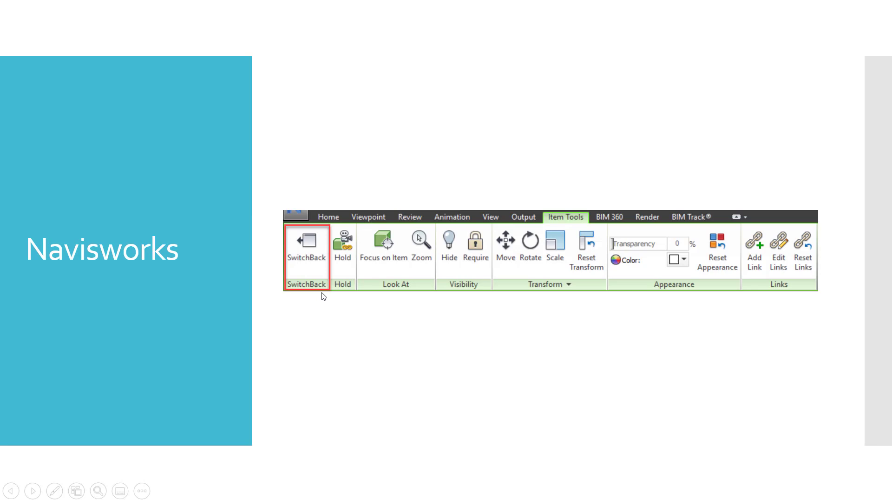
pyautogui.moveTo(381, 250)
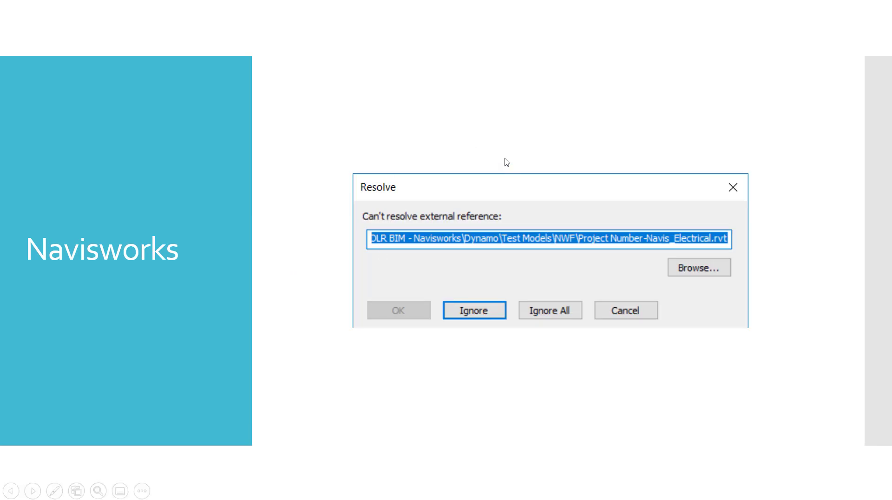
pyautogui.moveTo(611, 228)
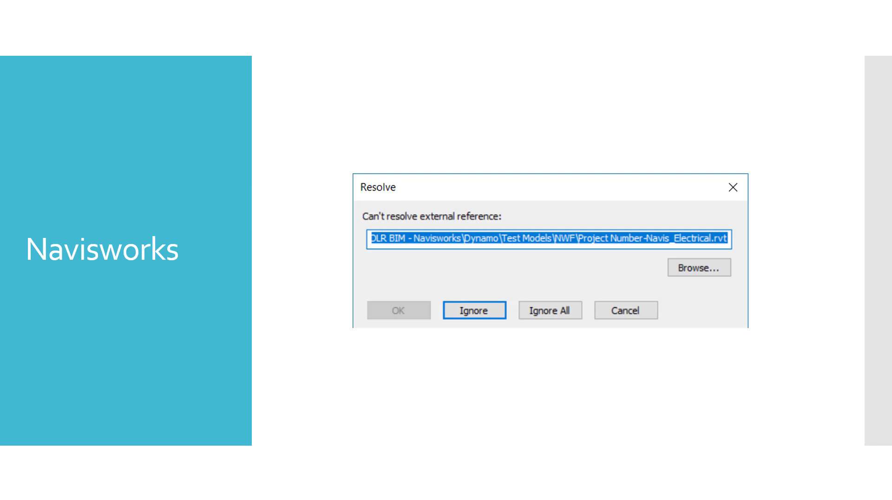
# - Advance the slideshow to the Clash Detective screenshot listing clash tests with Item 2 highlighted
pyautogui.click(474, 310)
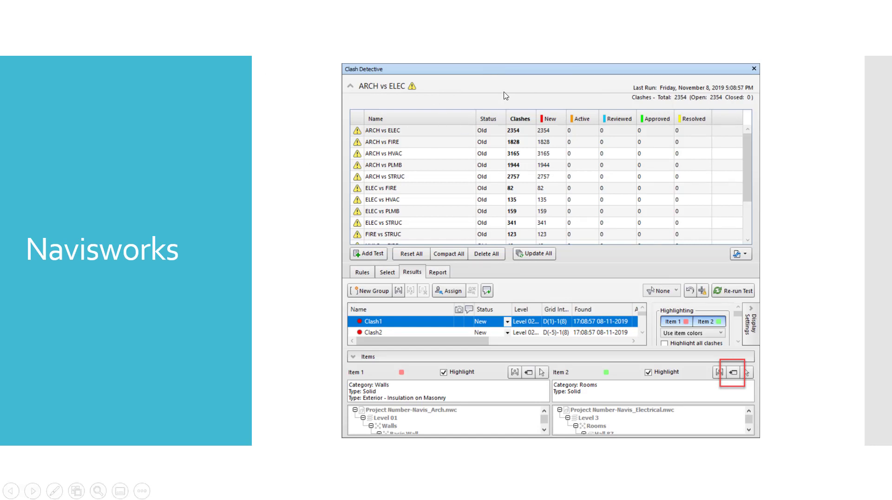
pyautogui.moveTo(588, 303)
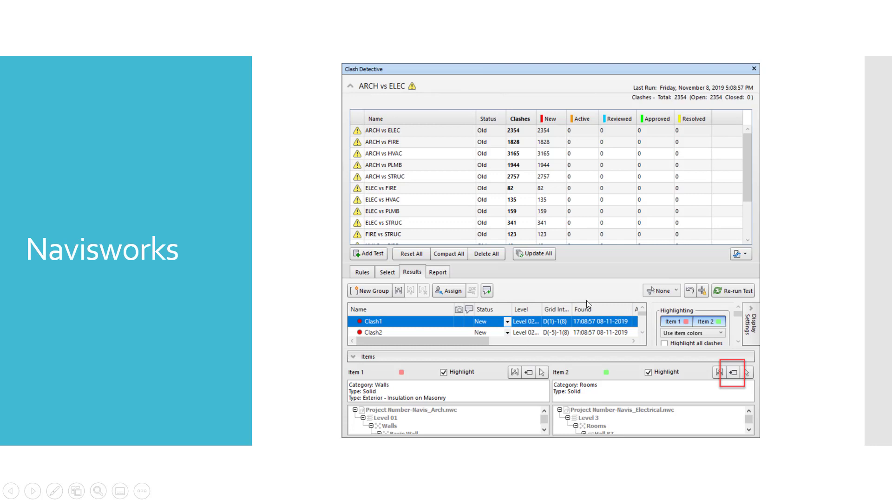
pyautogui.moveTo(394, 336)
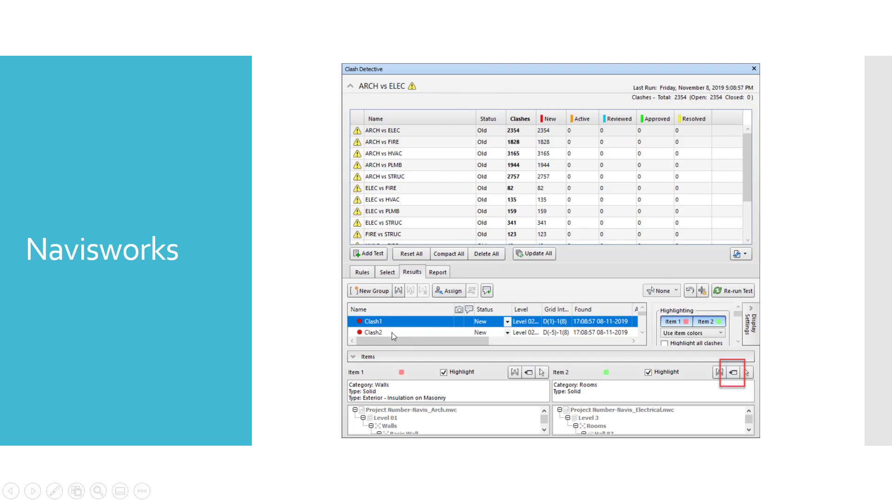
pyautogui.moveTo(426, 330)
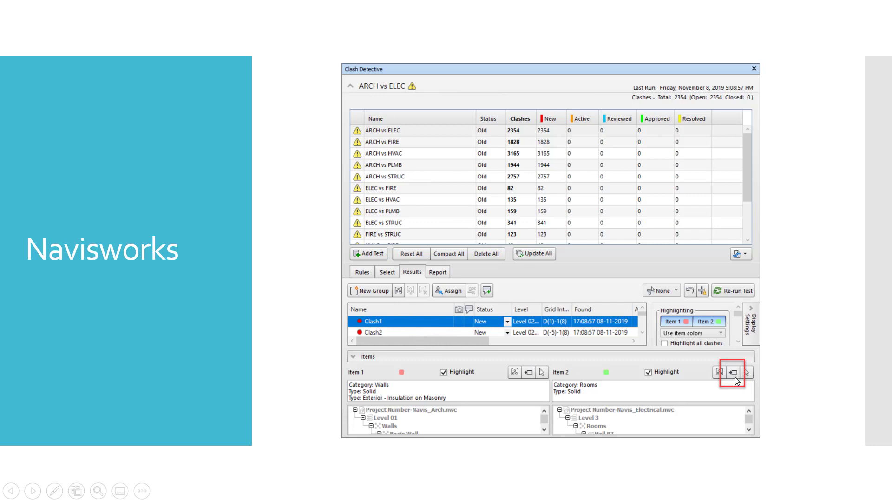
pyautogui.moveTo(711, 382)
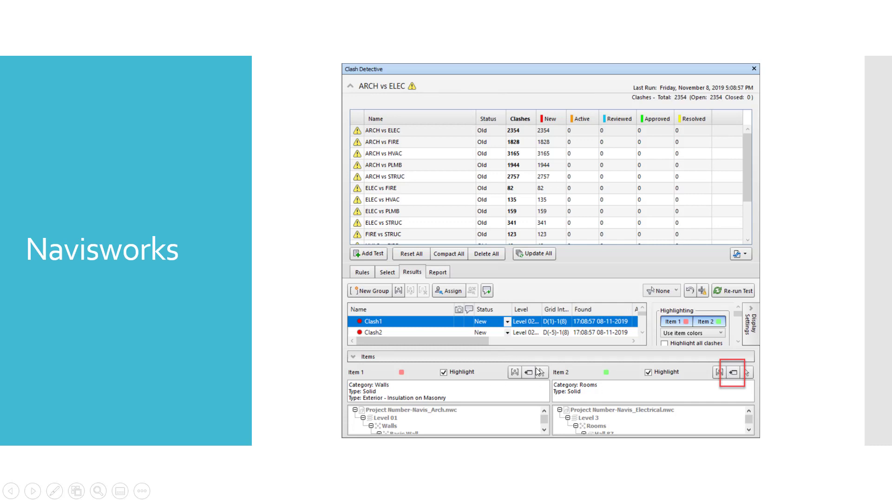
pyautogui.moveTo(529, 375)
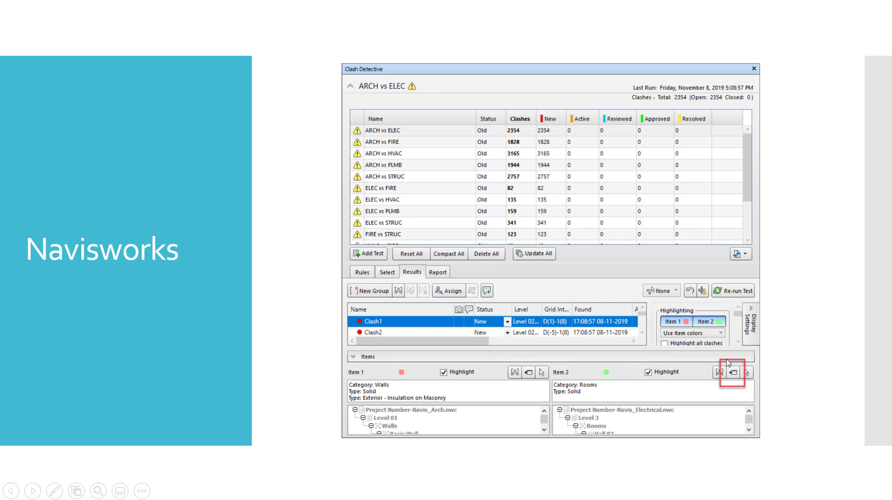
pyautogui.moveTo(573, 215)
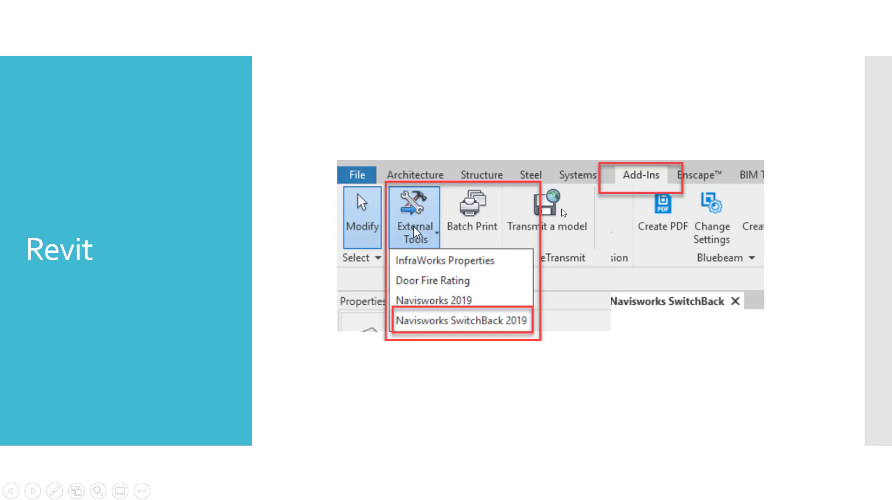
pyautogui.moveTo(435, 242)
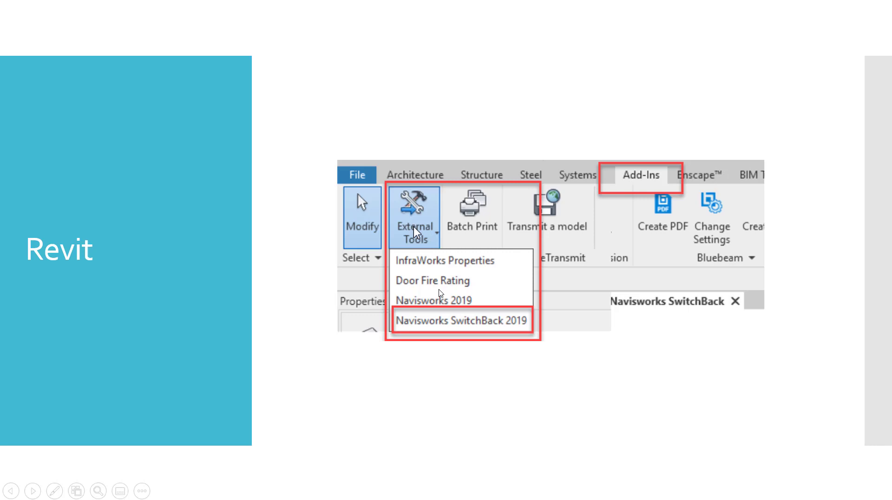
pyautogui.moveTo(461, 293)
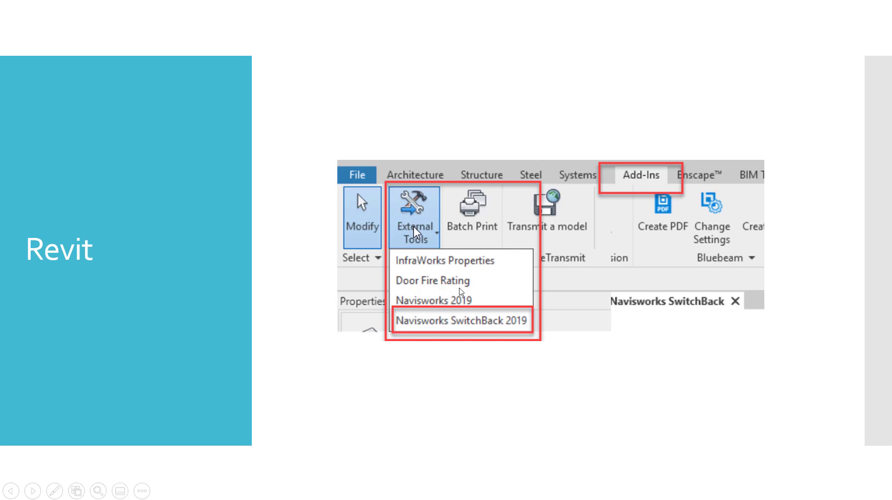
pyautogui.moveTo(431, 300)
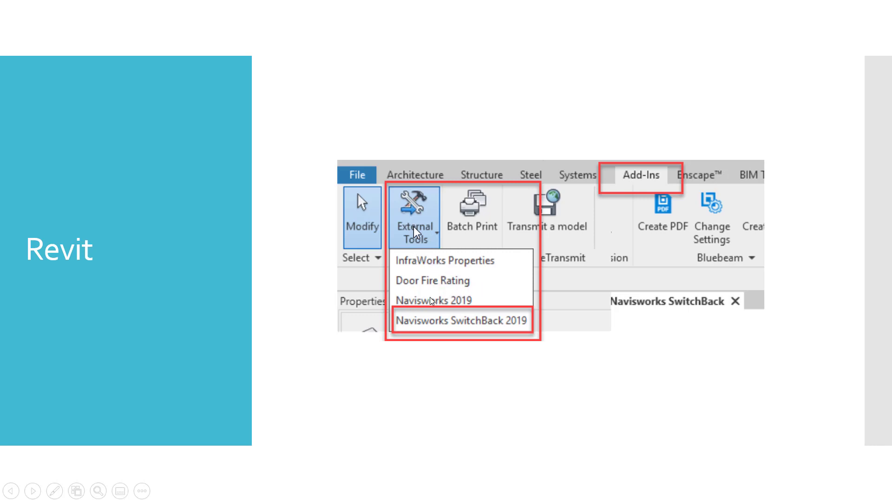
pyautogui.moveTo(544, 319)
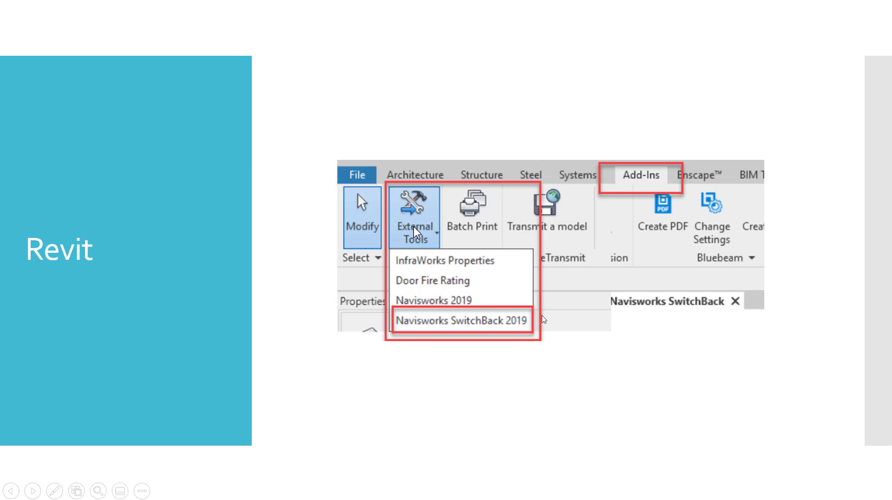
pyautogui.moveTo(540, 308)
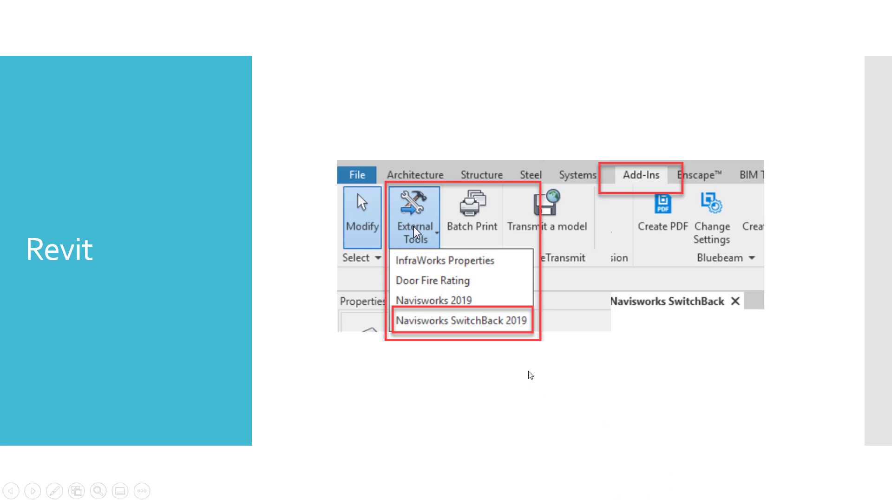
# - Advance the slideshow to the Revit slide showing the Navisworks SwitchBack 3D view
pyautogui.click(460, 320)
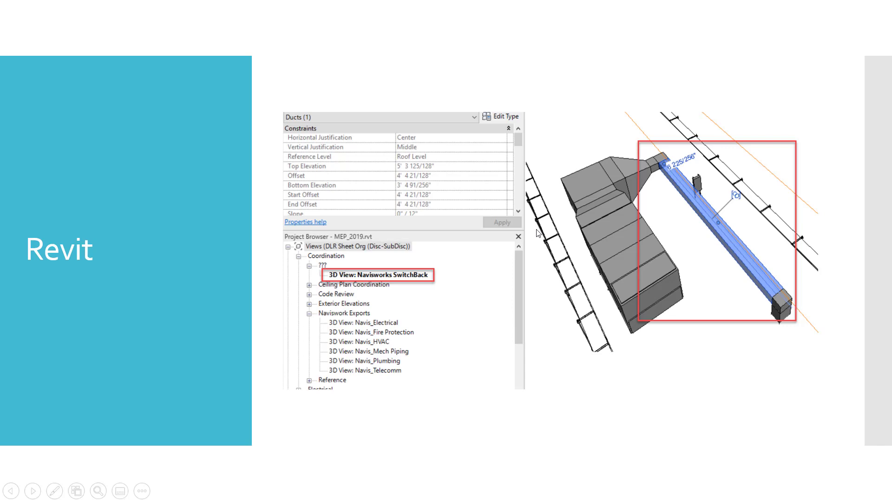
pyautogui.moveTo(563, 147)
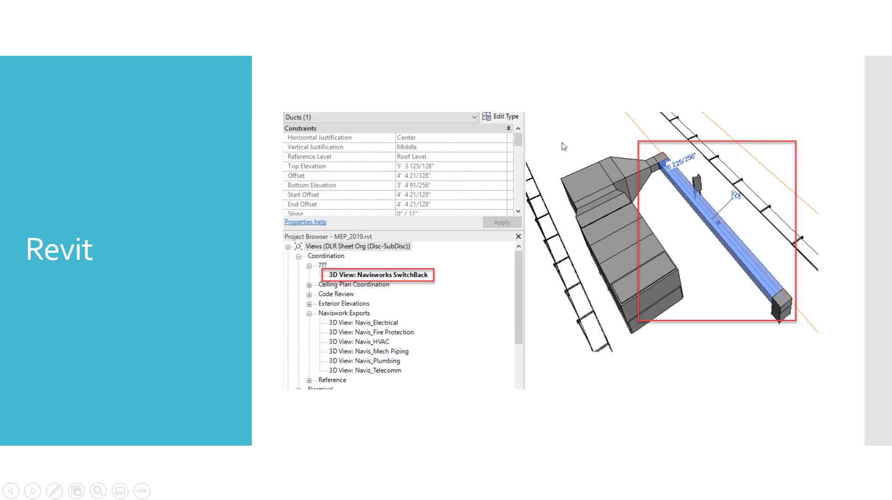
pyautogui.moveTo(502, 231)
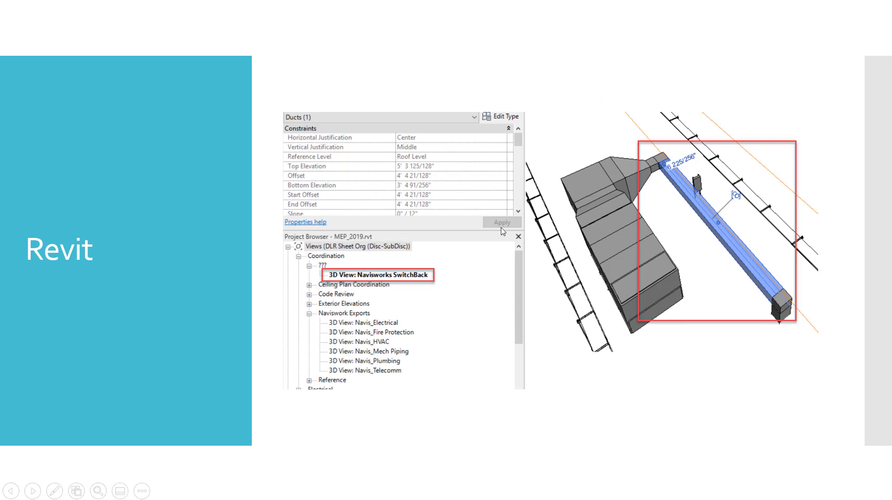
pyautogui.moveTo(601, 153)
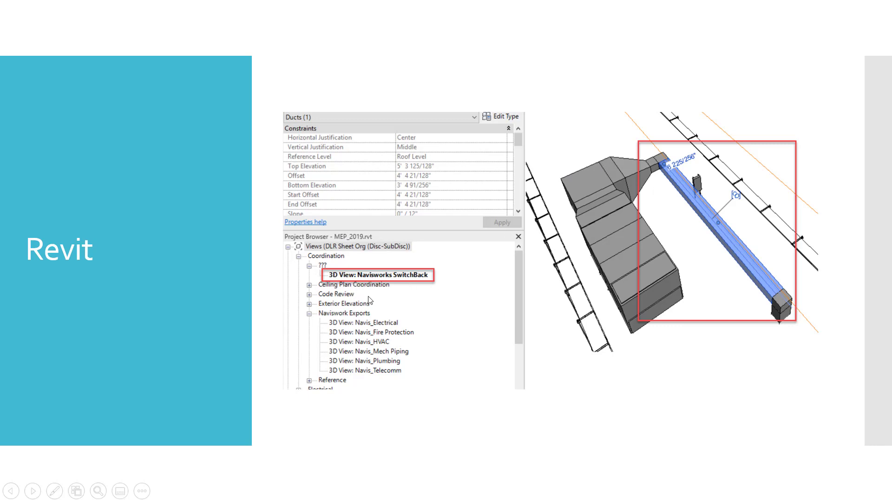
pyautogui.moveTo(426, 282)
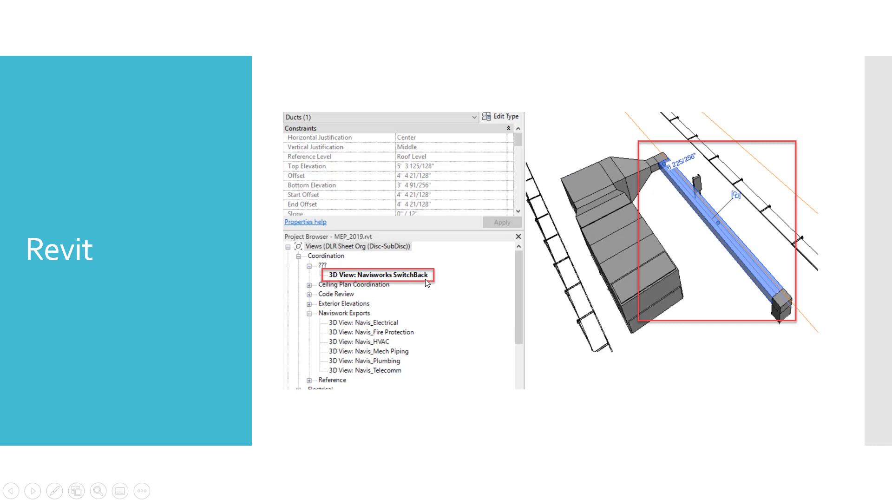
pyautogui.moveTo(745, 237)
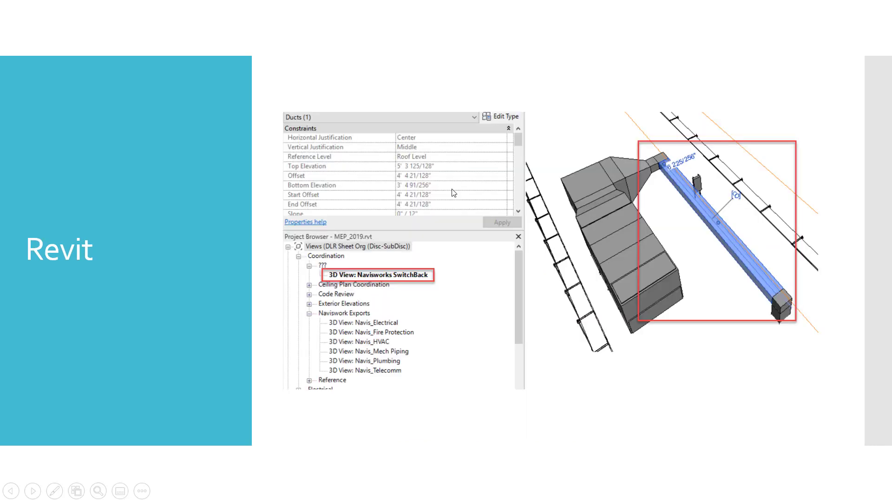
pyautogui.moveTo(706, 156)
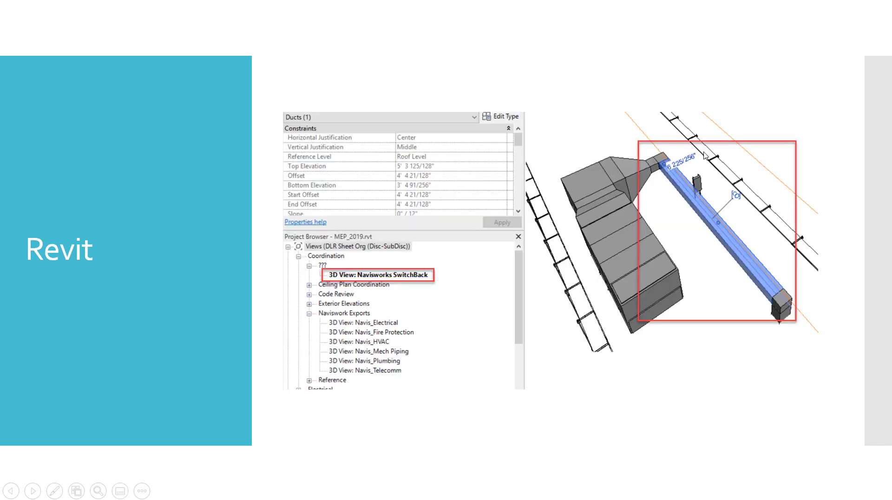
pyautogui.moveTo(698, 245)
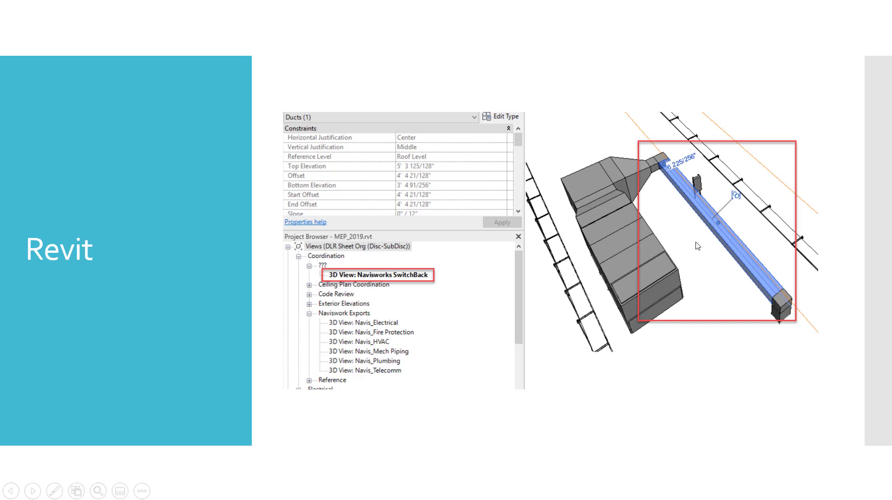
pyautogui.moveTo(367, 276)
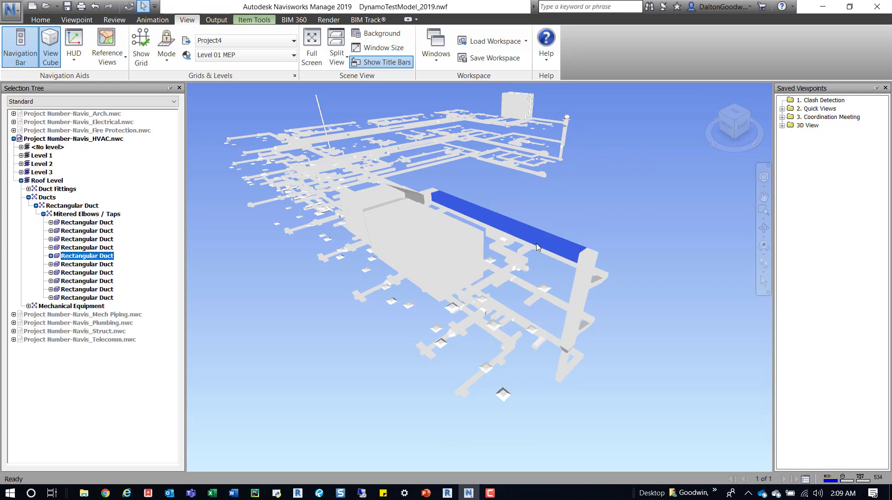
# - SwitchBack the selected Roof Level rectangular duct from Navisworks into Revit
pyautogui.click(14, 138)
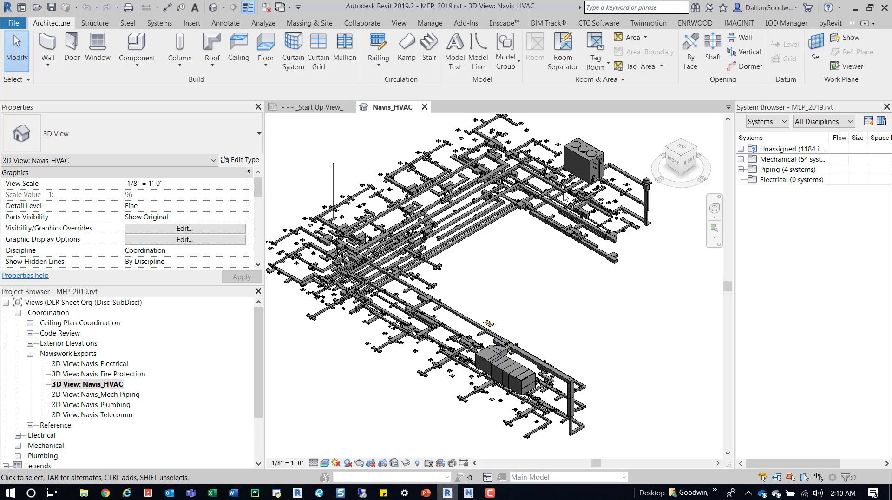
pyautogui.moveTo(582, 393)
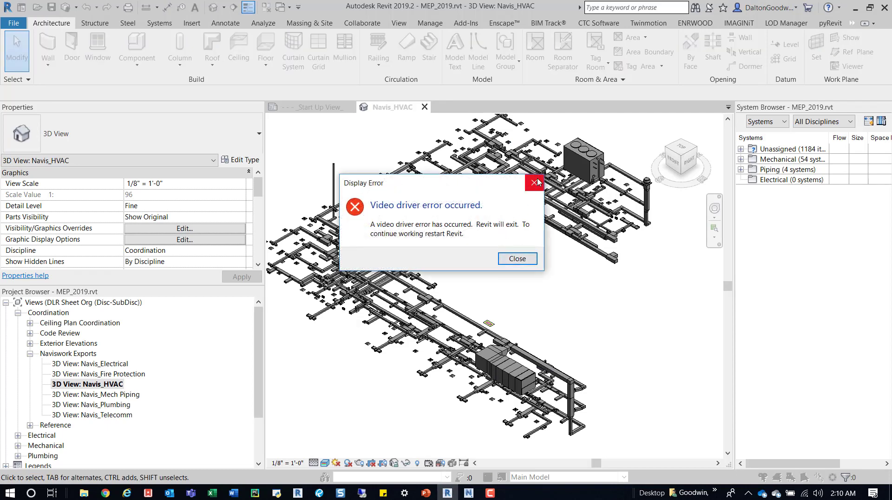
# - Dismiss the Revit Display Error dialog reporting the video driver error
pyautogui.click(516, 258)
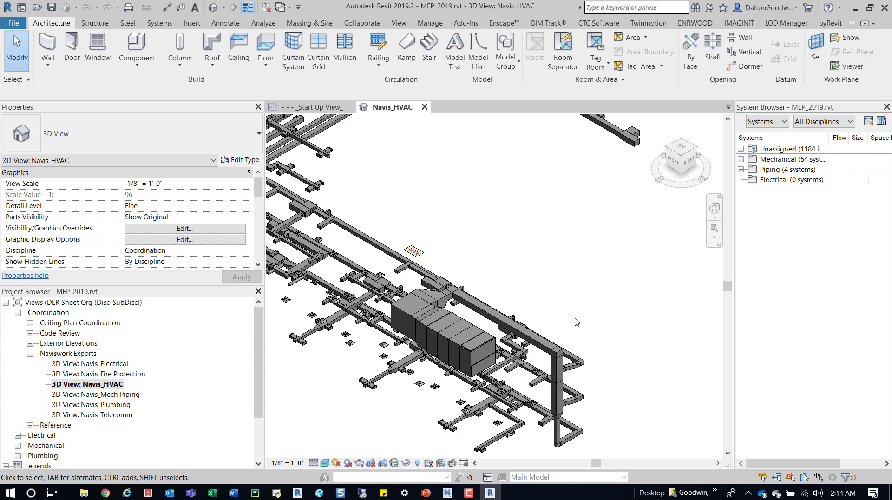
pyautogui.moveTo(526, 203)
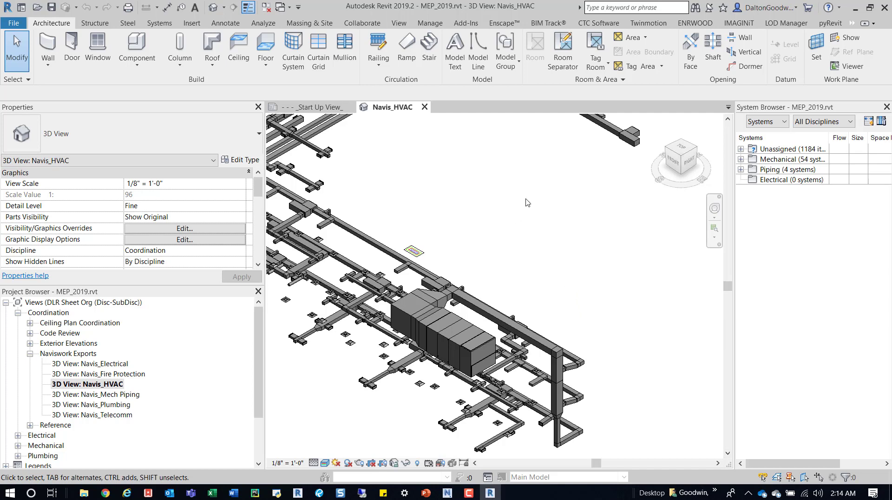
pyautogui.moveTo(514, 232)
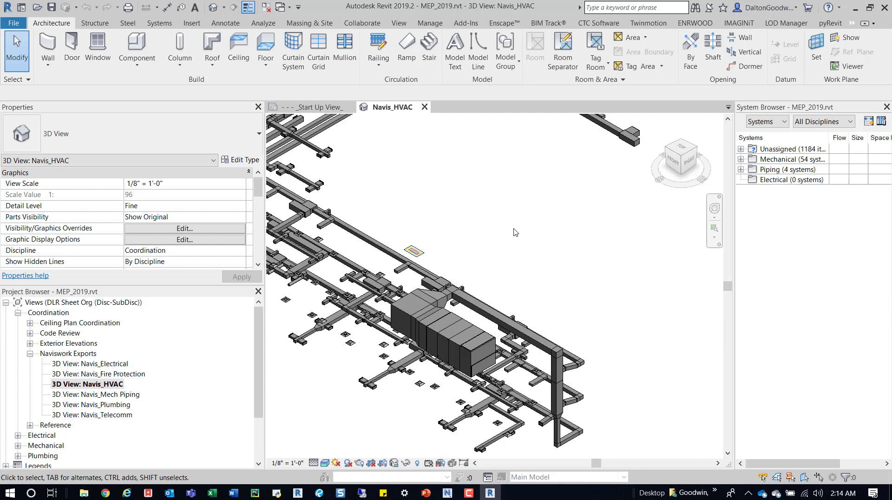
pyautogui.moveTo(464, 212)
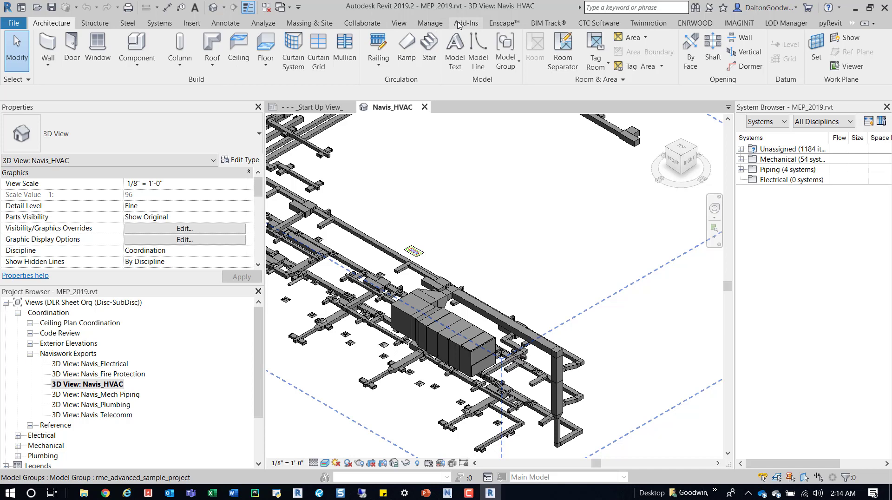
# - Show the Revit Add-Ins ribbon with External Tools and Model Review available
pyautogui.click(466, 23)
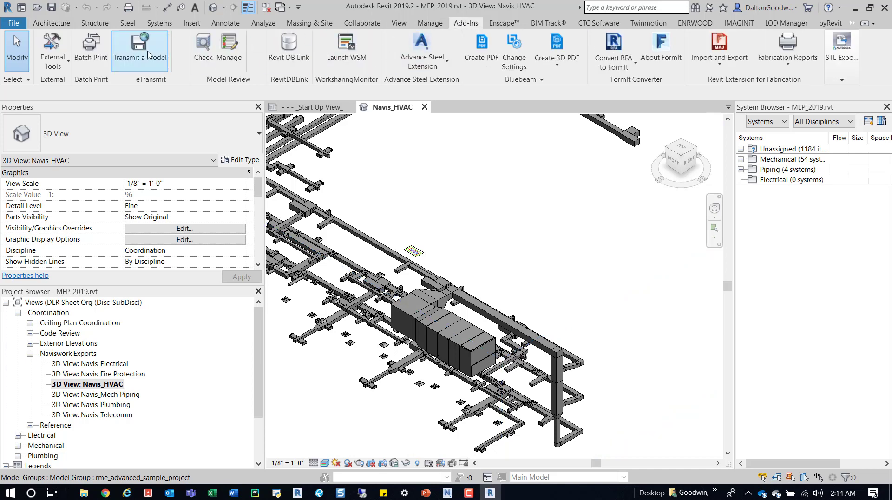
pyautogui.click(52, 50)
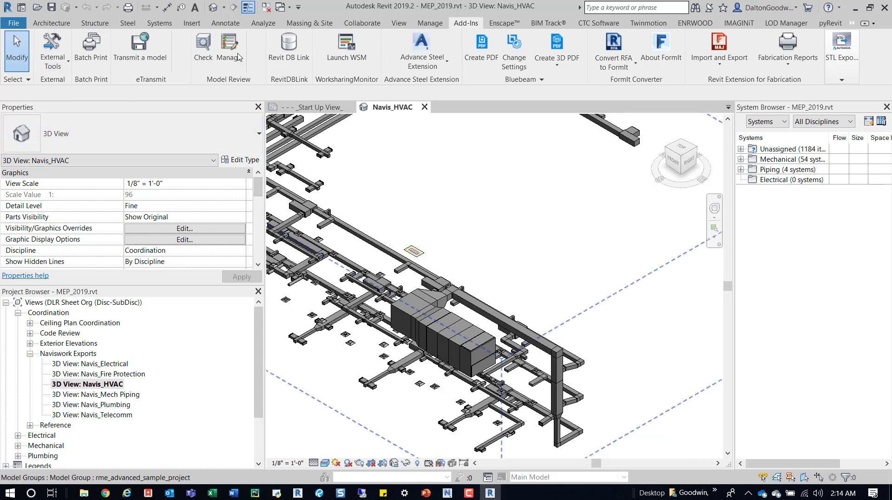
pyautogui.moveTo(238, 238)
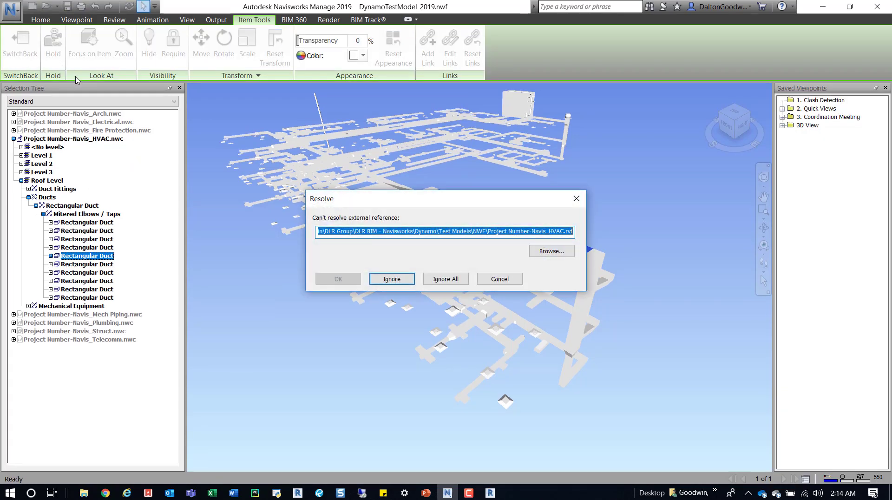
pyautogui.moveTo(404, 197)
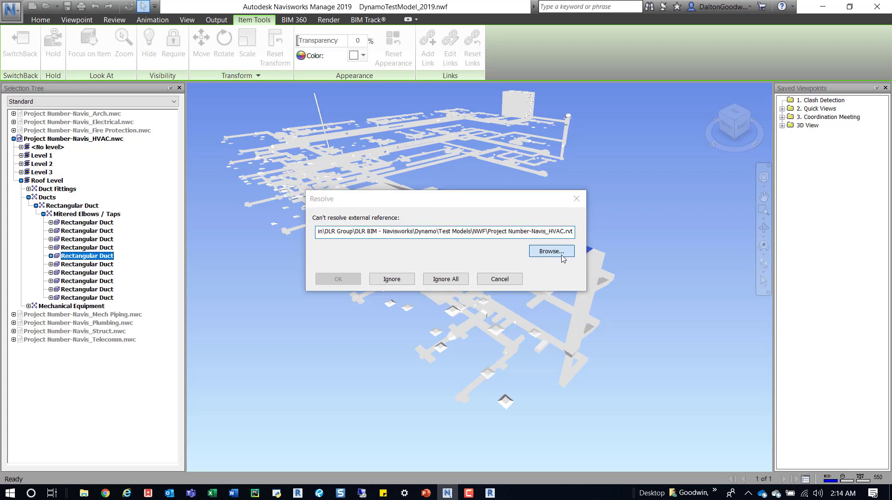
# - Resolve the HVAC reference by browsing Dynamo > Test Models > Revit and choosing MEP_2019.rvt
pyautogui.click(549, 251)
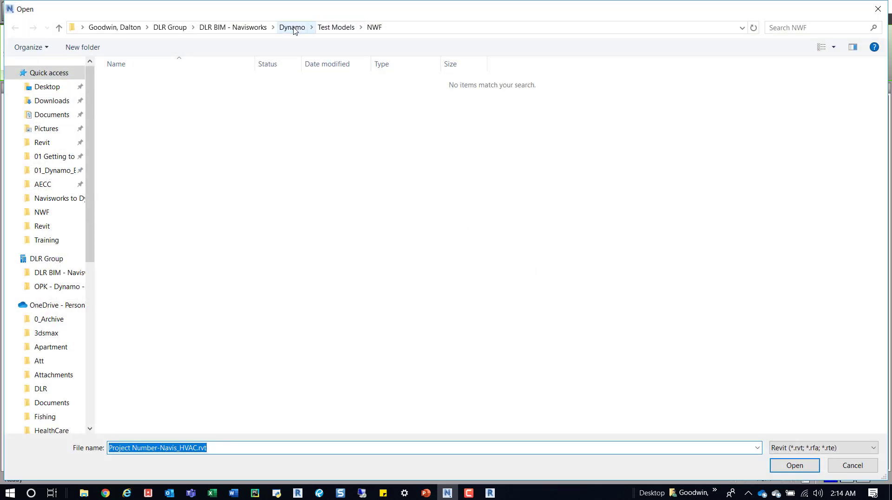
pyautogui.click(292, 27)
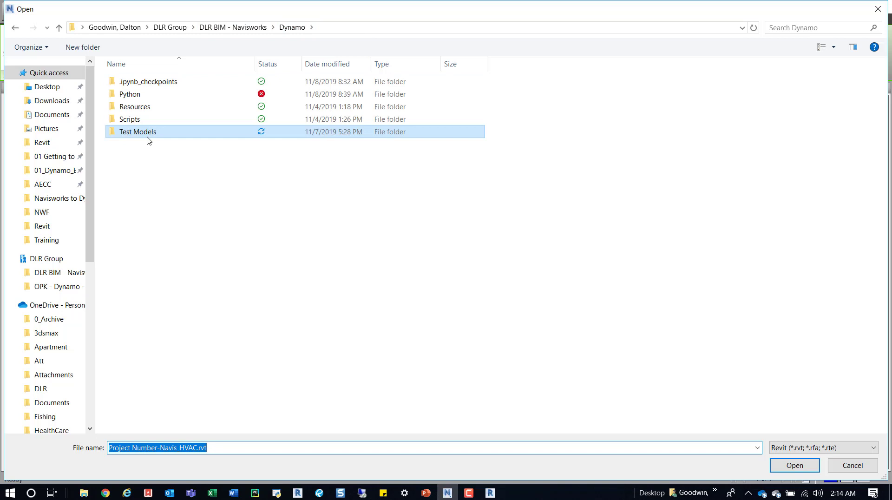
pyautogui.doubleClick(137, 131)
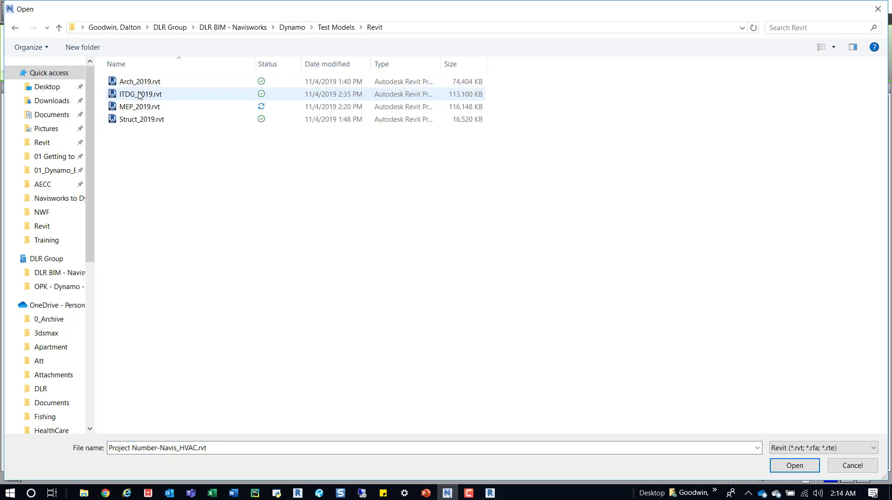
pyautogui.click(138, 106)
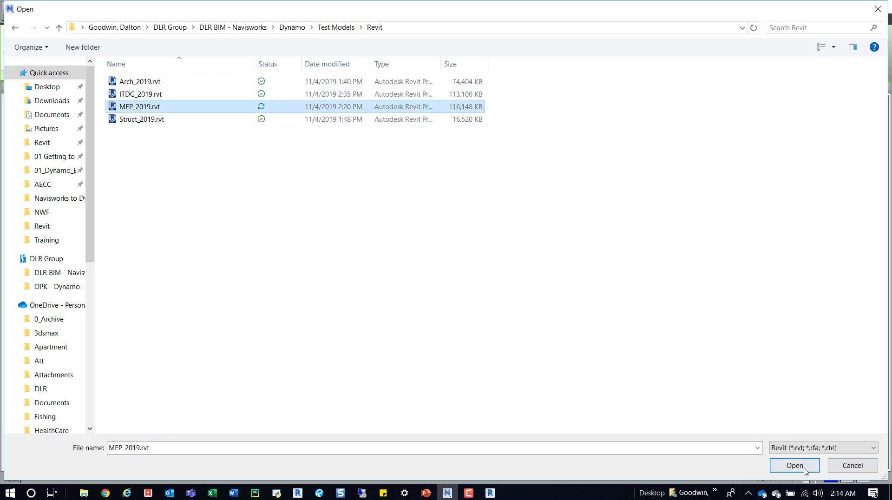
pyautogui.click(794, 466)
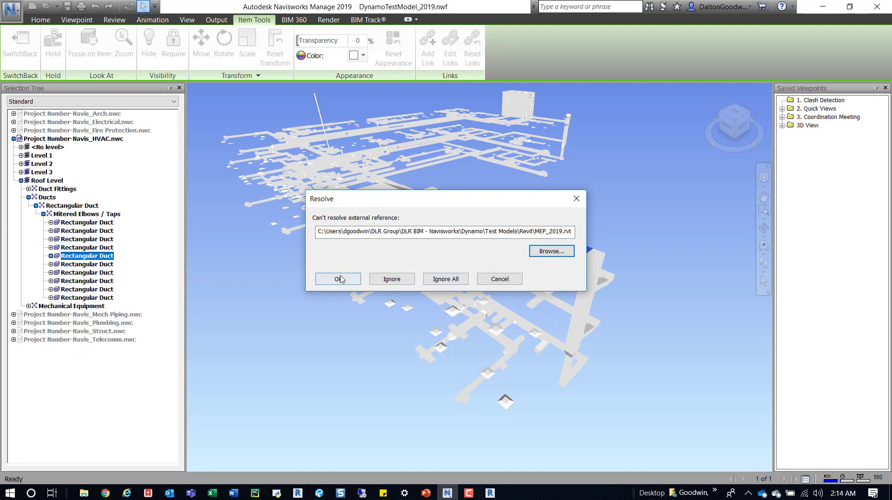
pyautogui.click(337, 279)
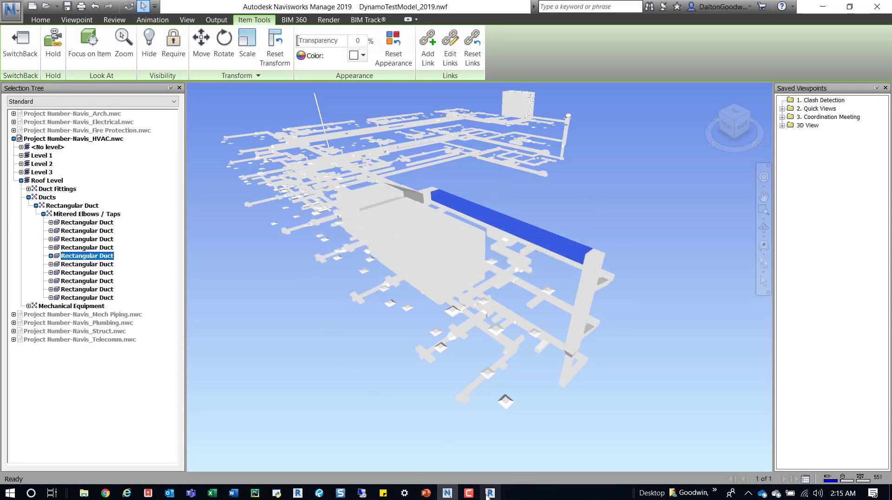
# - Switch to Revit and expand the view group containing the Navisworks SwitchBack 3D view
pyautogui.click(488, 492)
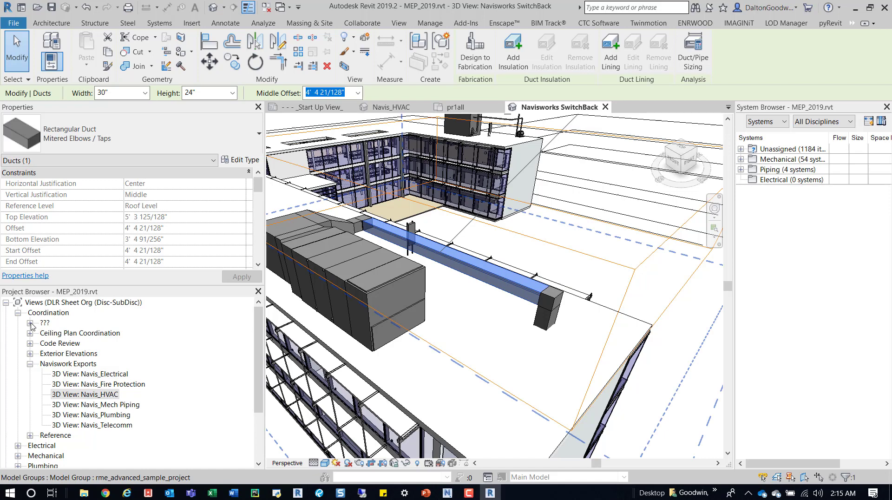
pyautogui.click(465, 22)
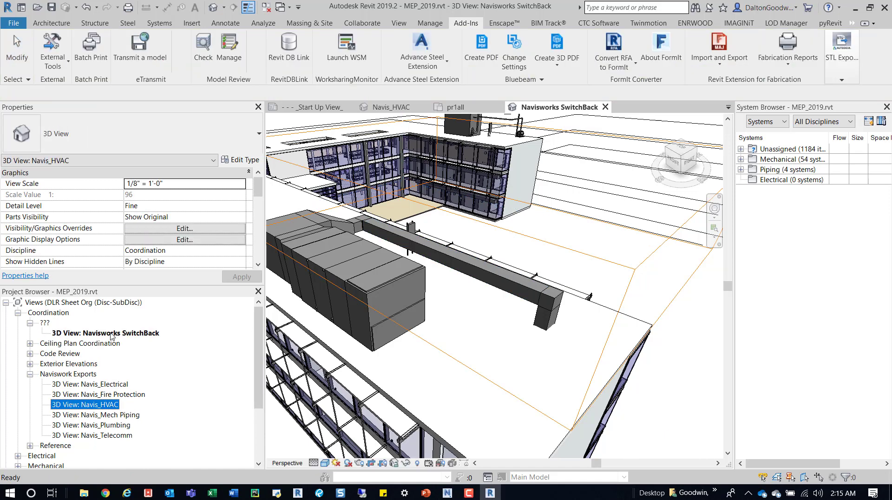
pyautogui.moveTo(141, 336)
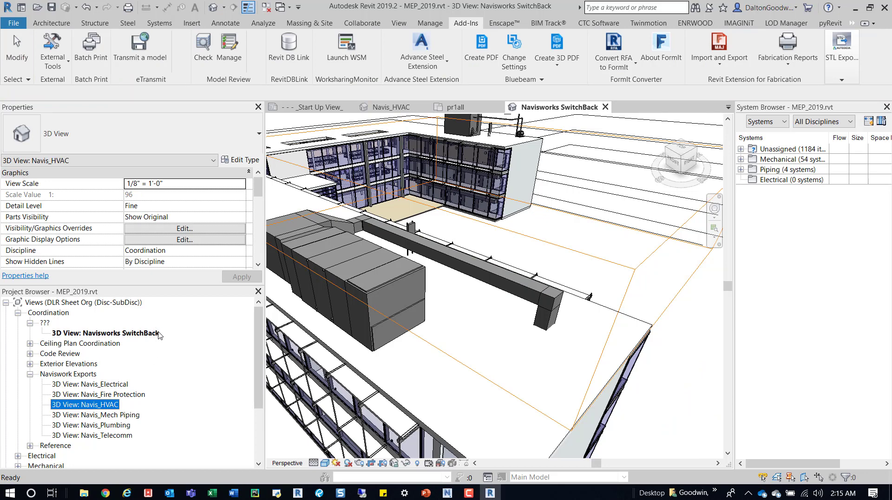
pyautogui.moveTo(488, 493)
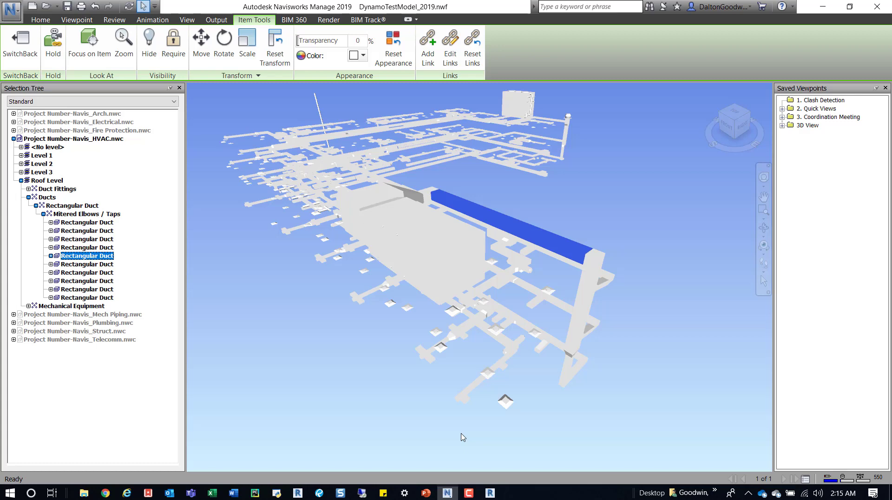
# - Deselect the duct and bring up Clash Detective with the ARCH vs ELEC test list
pyautogui.click(187, 20)
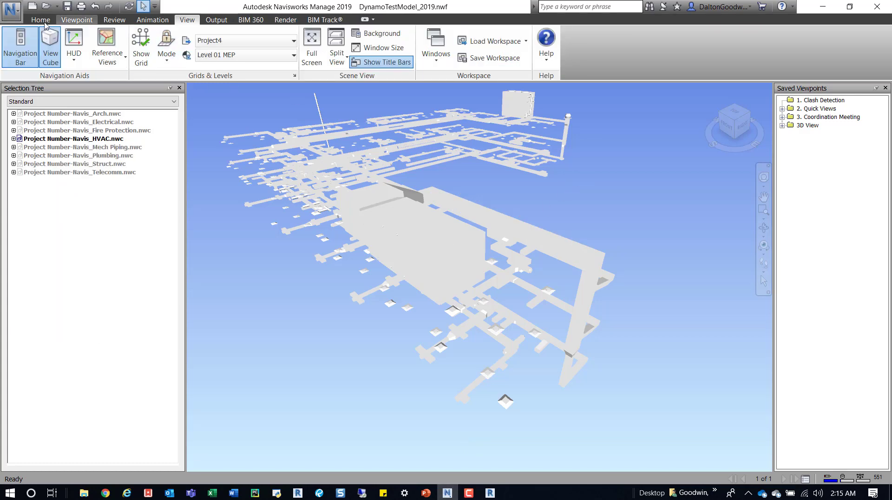
pyautogui.click(40, 19)
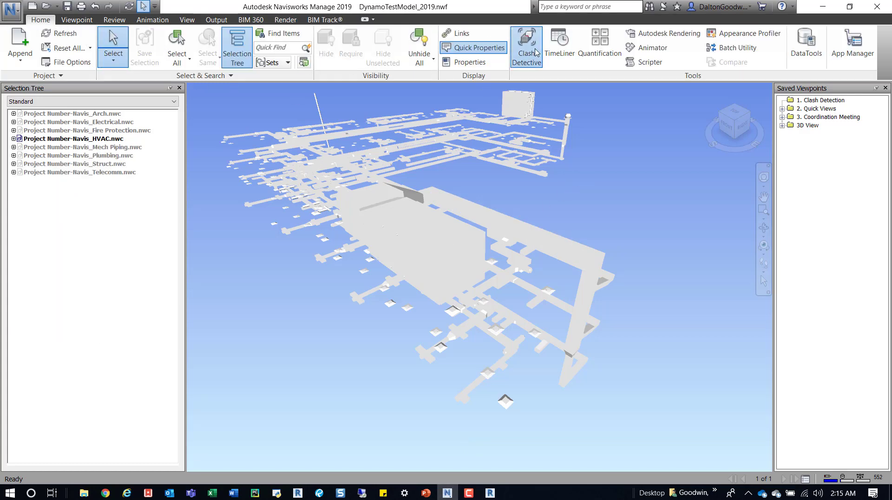
pyautogui.click(525, 46)
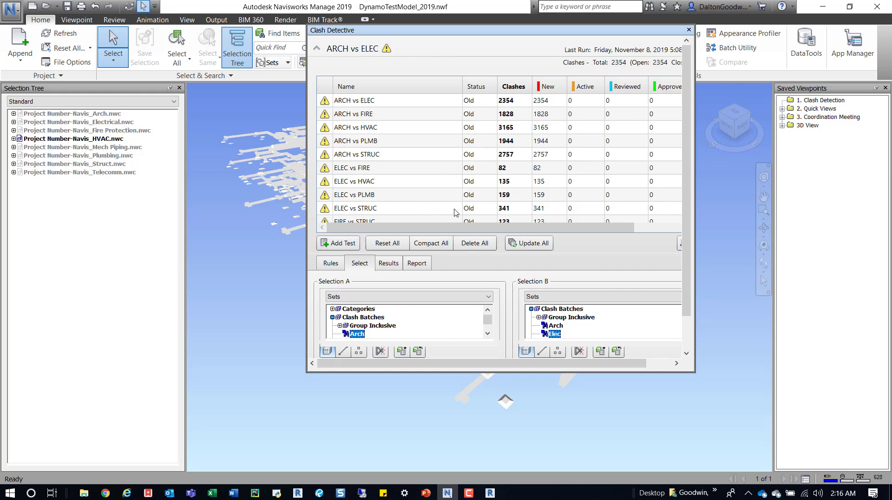
pyautogui.moveTo(476, 260)
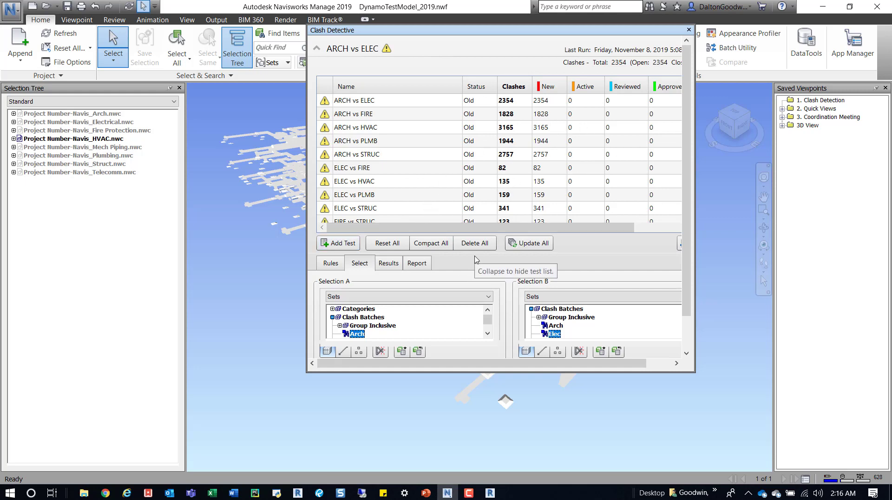
pyautogui.moveTo(444, 235)
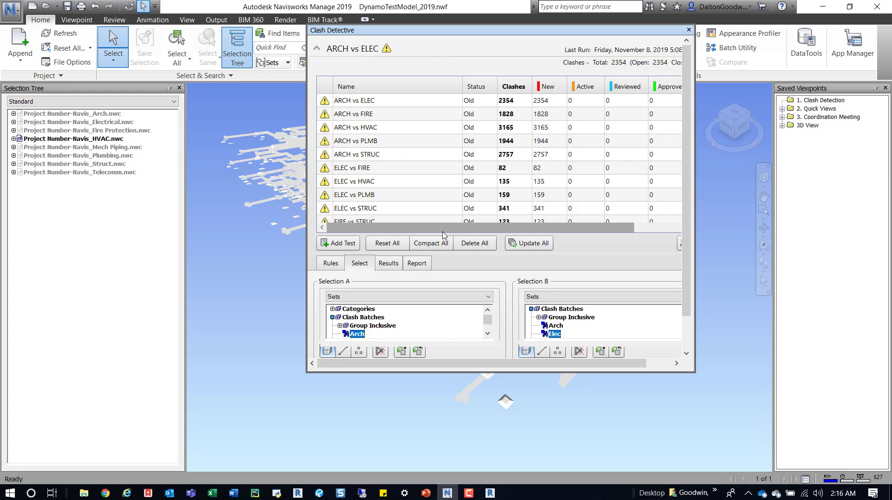
pyautogui.moveTo(474, 228)
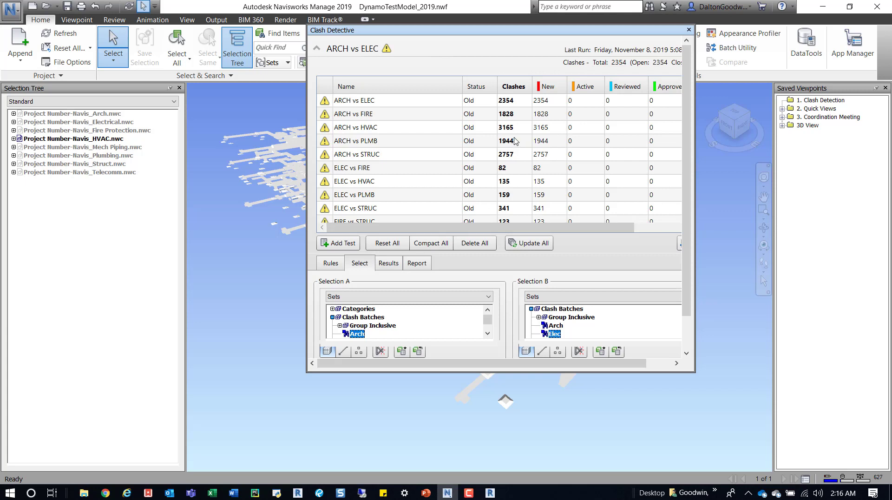
pyautogui.moveTo(629, 100)
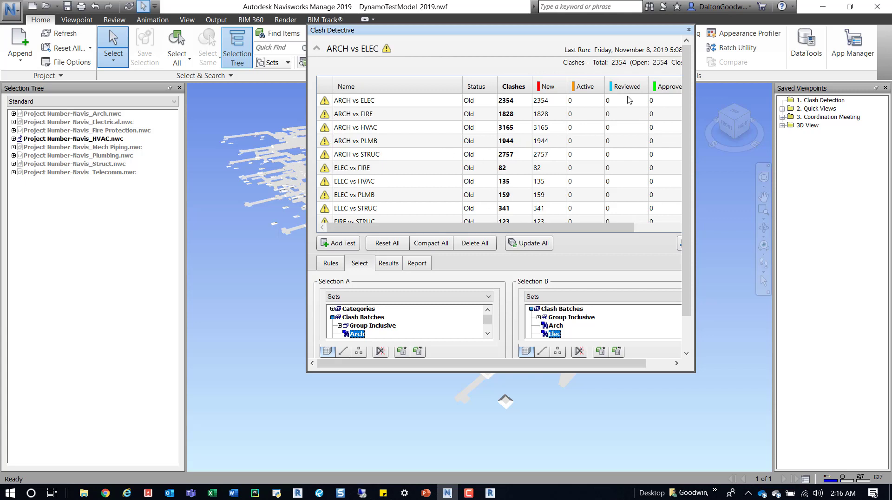
pyautogui.moveTo(693, 379)
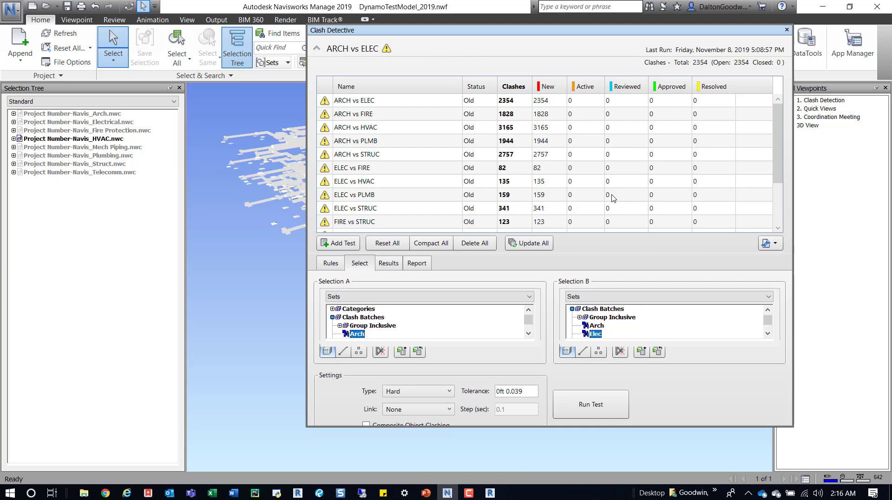
# - Select the ARCH vs HVAC test and show its results with Clash1 between a wall and room
pyautogui.click(356, 126)
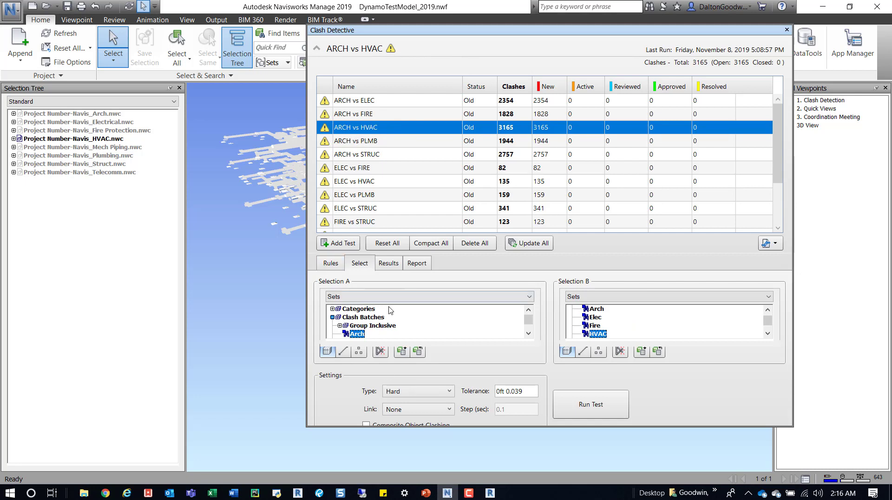
pyautogui.moveTo(592, 293)
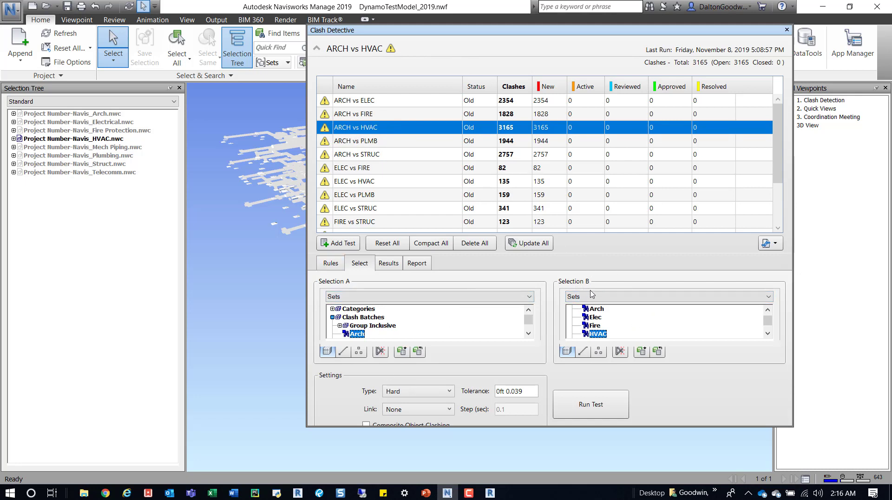
pyautogui.click(388, 263)
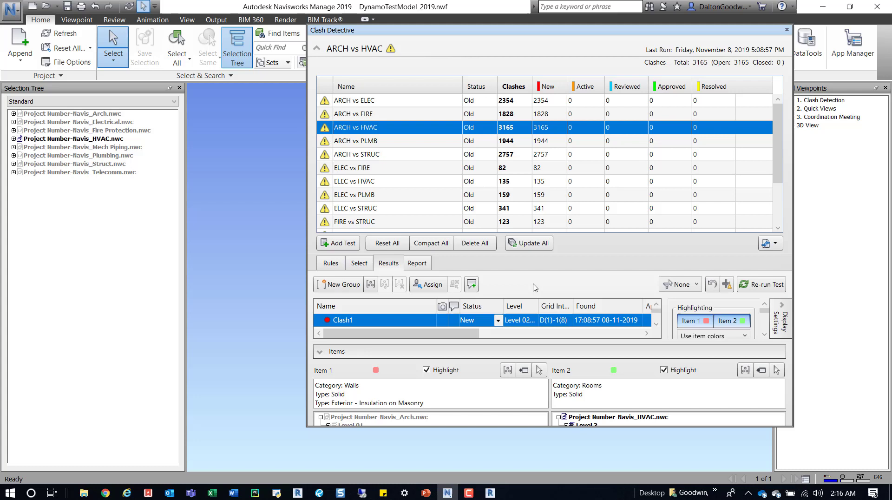
pyautogui.moveTo(580, 389)
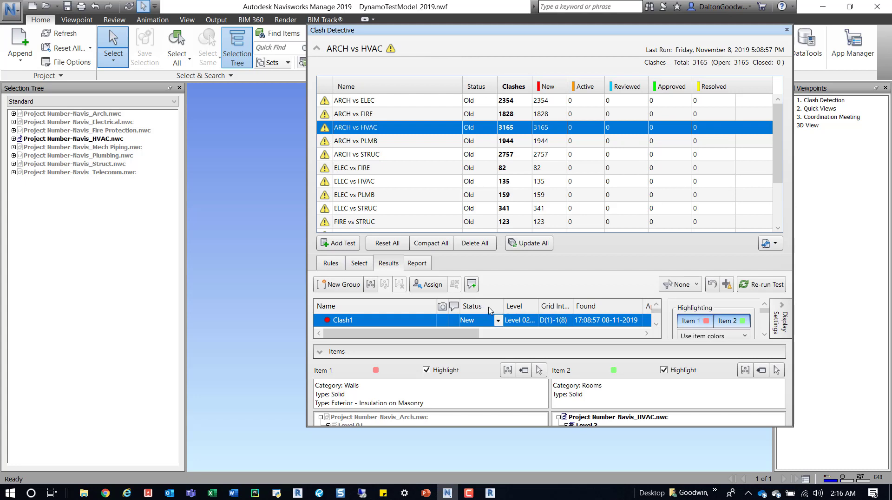
pyautogui.moveTo(762, 370)
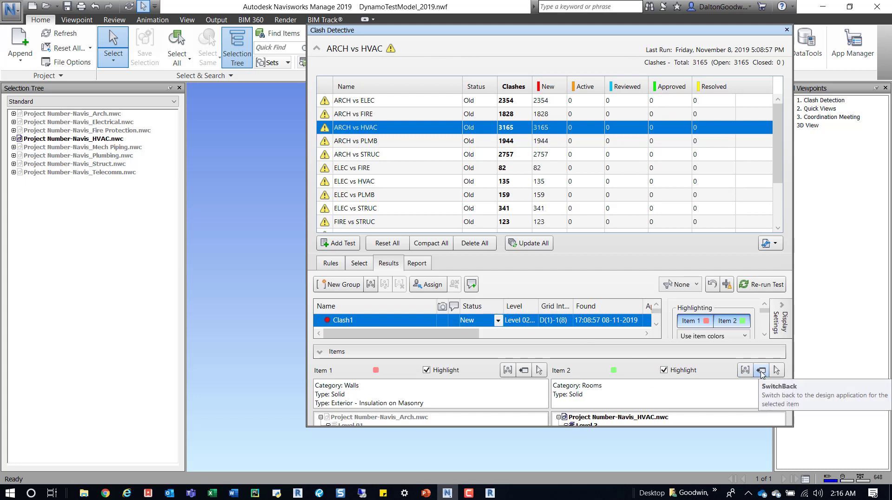
pyautogui.moveTo(609, 387)
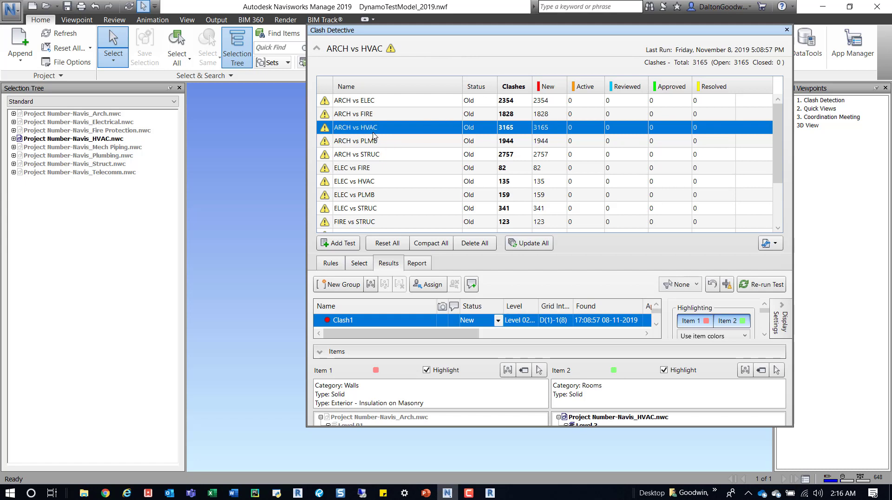
pyautogui.moveTo(761, 370)
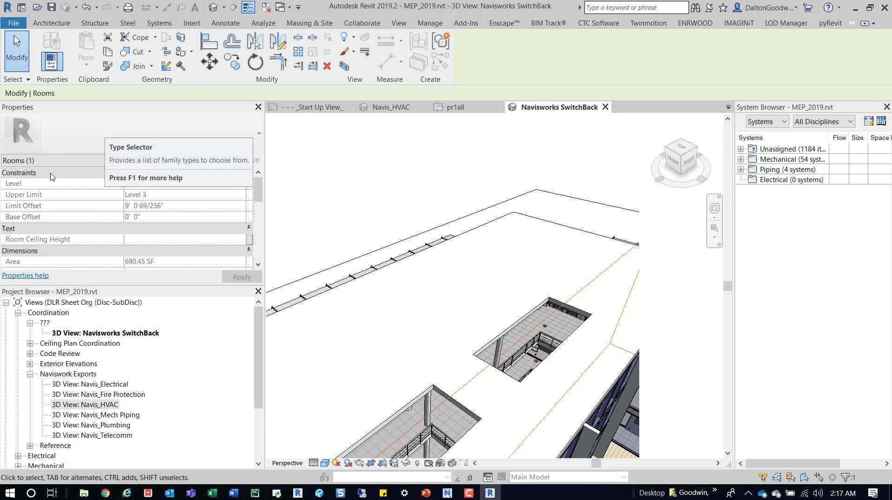
pyautogui.moveTo(573, 299)
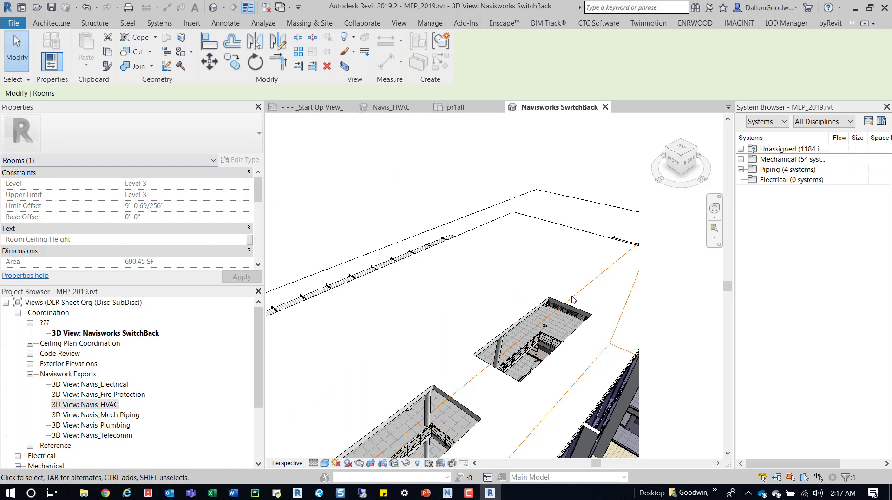
pyautogui.moveTo(439, 159)
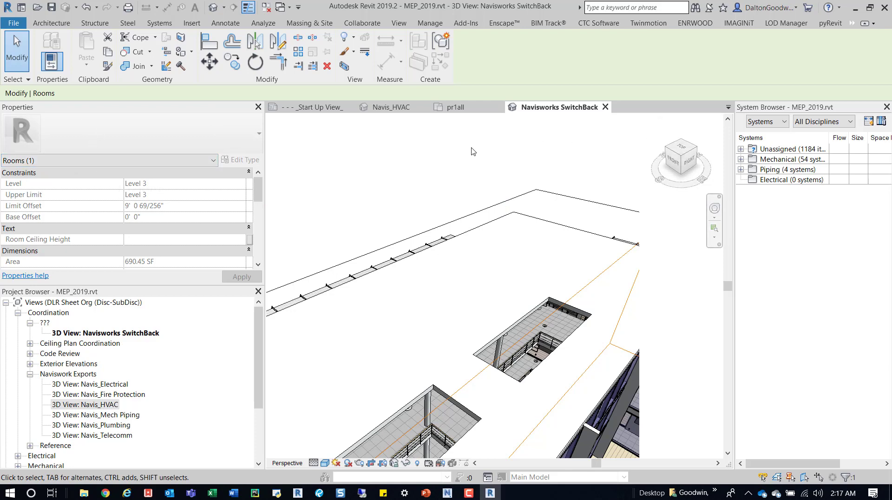
# - Return from the Revit SwitchBack view of the Level 3 room to the Navisworks clash results
pyautogui.click(447, 492)
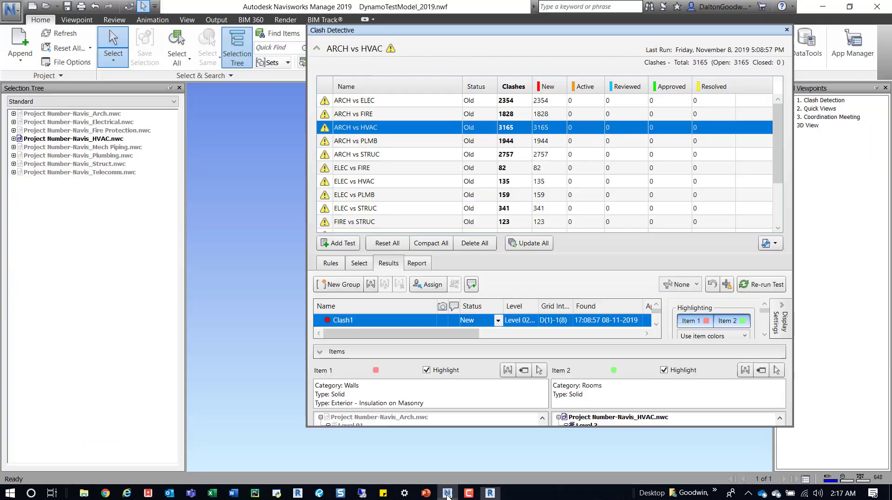
# - Review the test's Rules and Report settings, then select Clash143 in the Results list
pyautogui.click(330, 263)
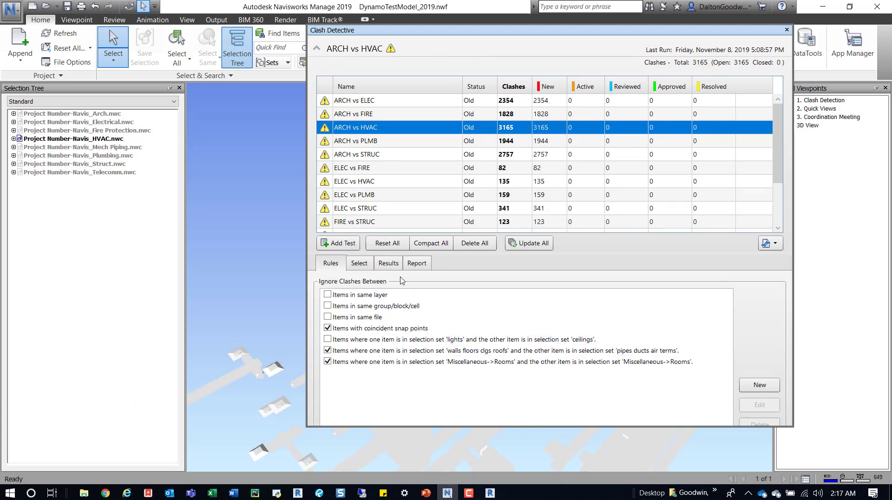
pyautogui.click(389, 263)
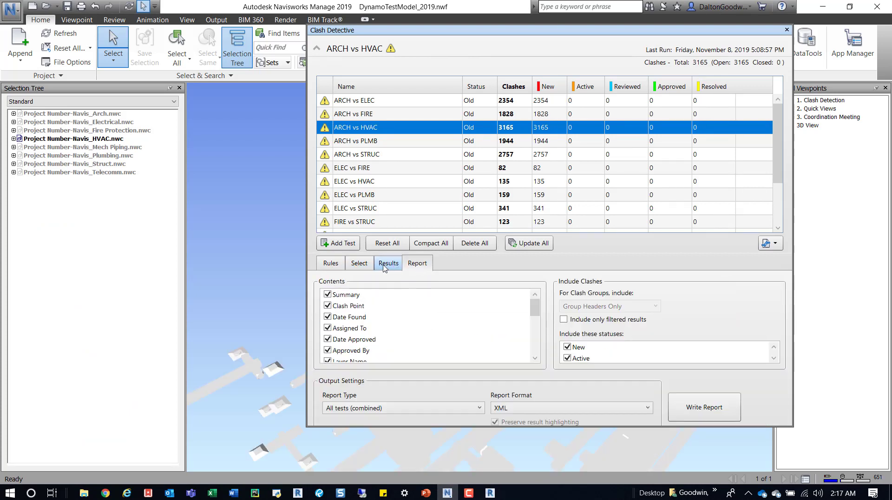
pyautogui.click(388, 263)
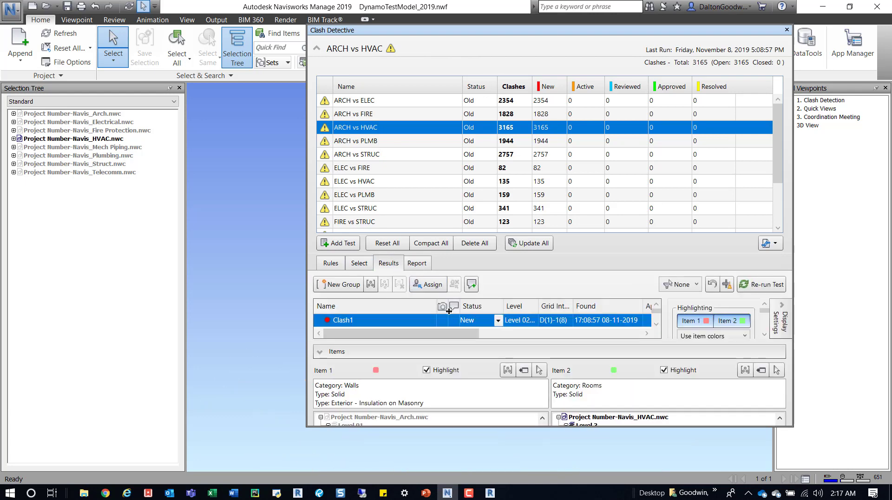
pyautogui.scroll(-3)
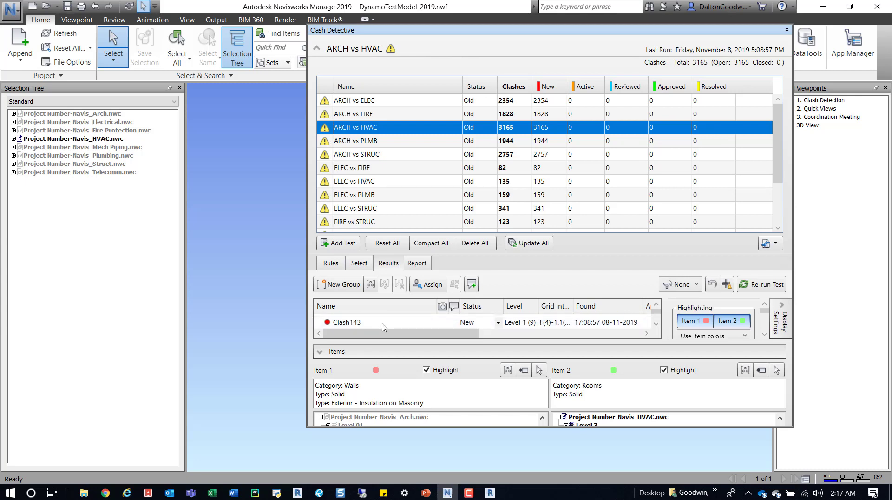
pyautogui.click(346, 321)
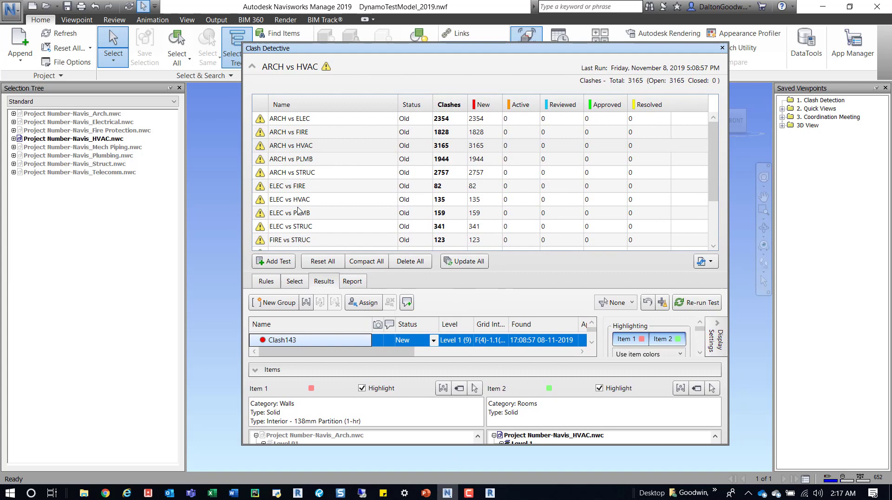
# - Select the ELEC vs PLMB test, expand display options and pick the Plumbing model in the Selection Tree
pyautogui.click(290, 213)
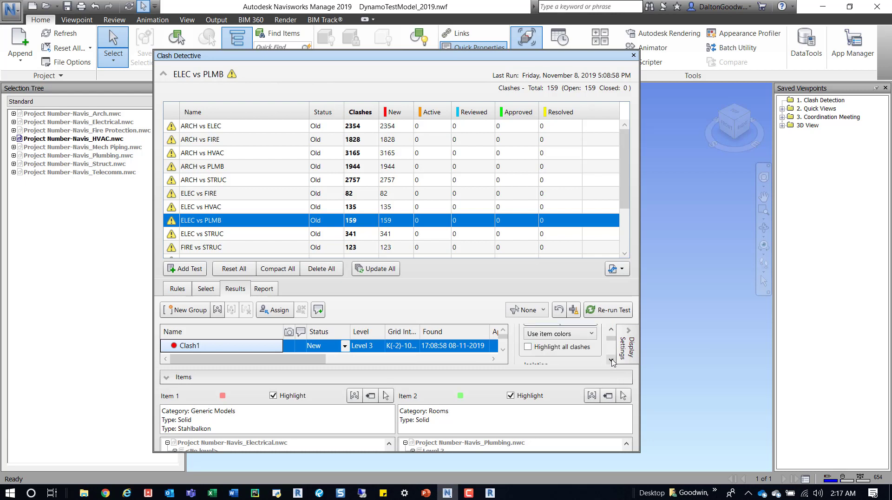
pyautogui.click(611, 362)
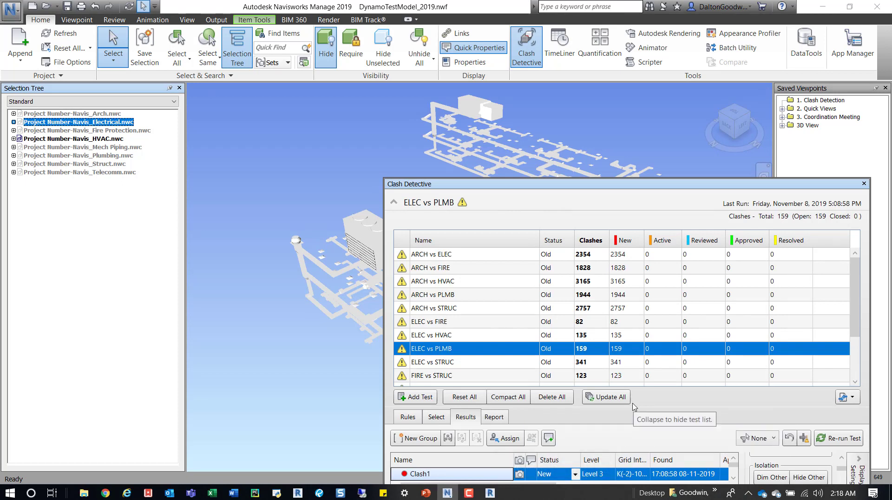
pyautogui.moveTo(523, 151)
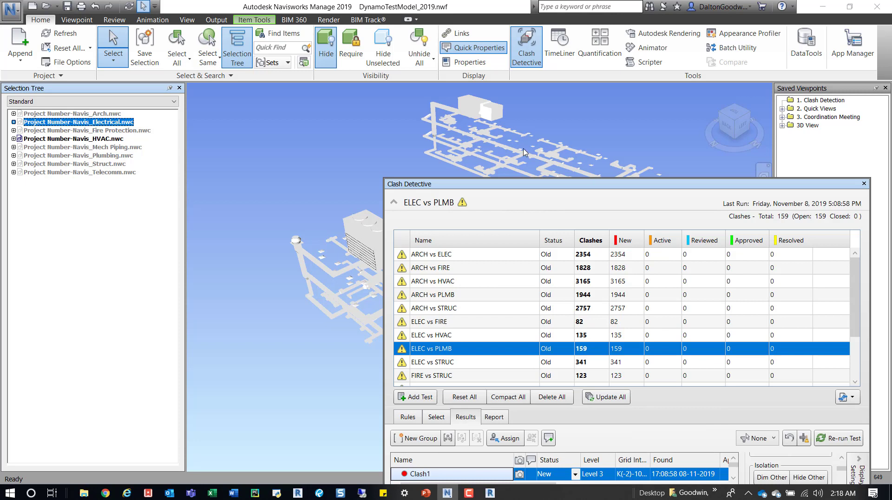
pyautogui.moveTo(112, 138)
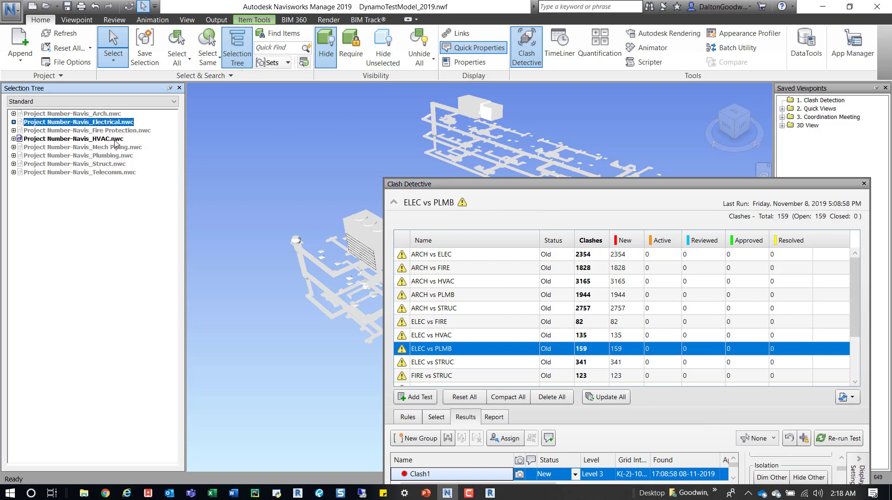
pyautogui.click(72, 138)
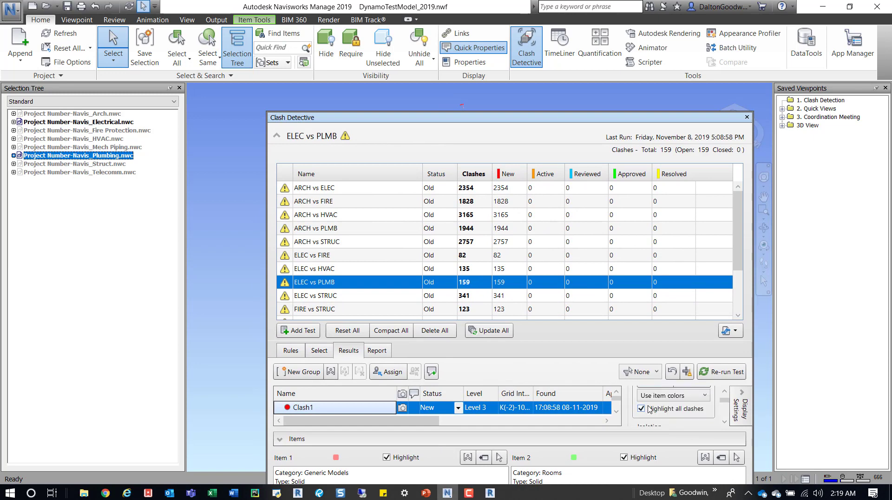
# - Turn off Highlight all clashes before sending the Stahlbalkon item back to Revit
pyautogui.click(641, 408)
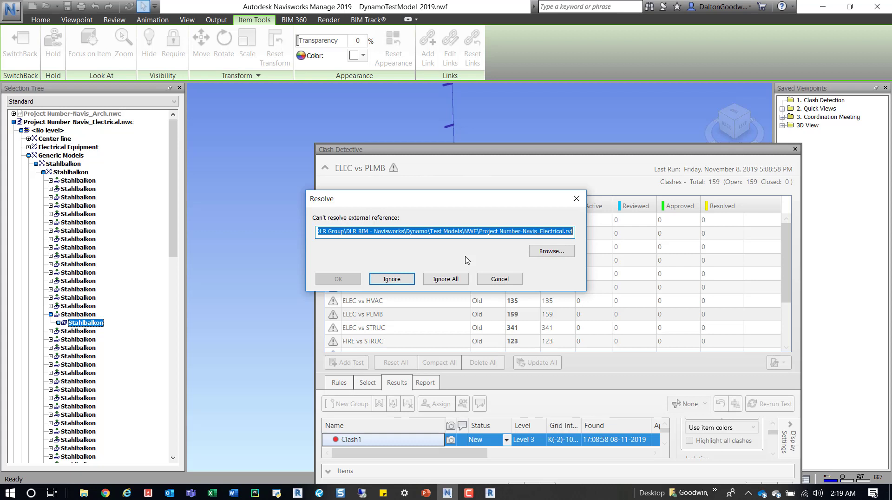
pyautogui.moveTo(562, 260)
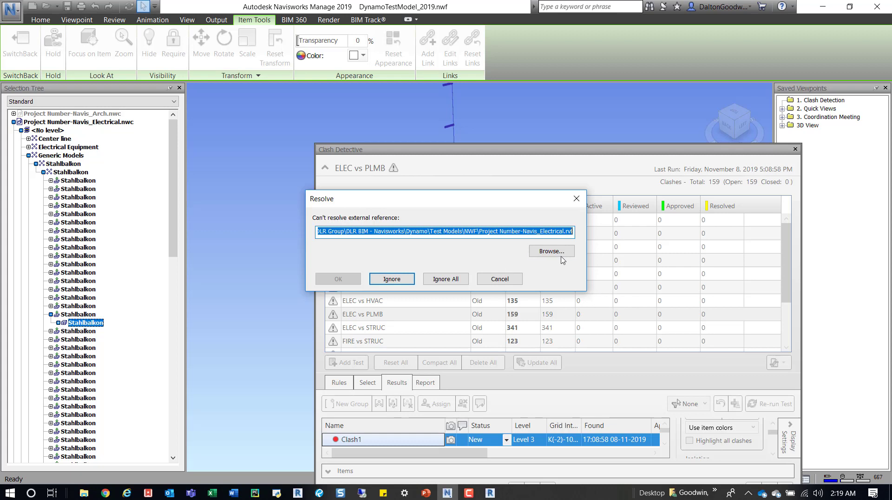
# - Resolve the missing reference by browsing to and choosing MEP_2019.rvt
pyautogui.click(550, 251)
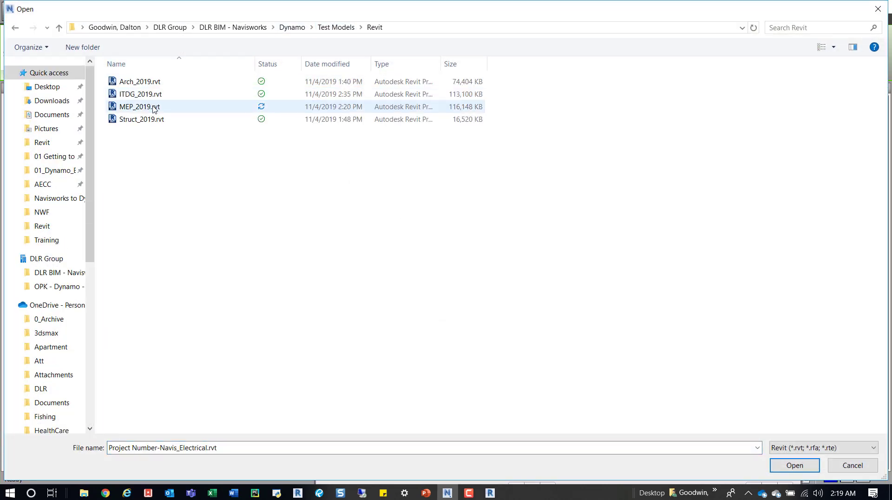
pyautogui.click(793, 465)
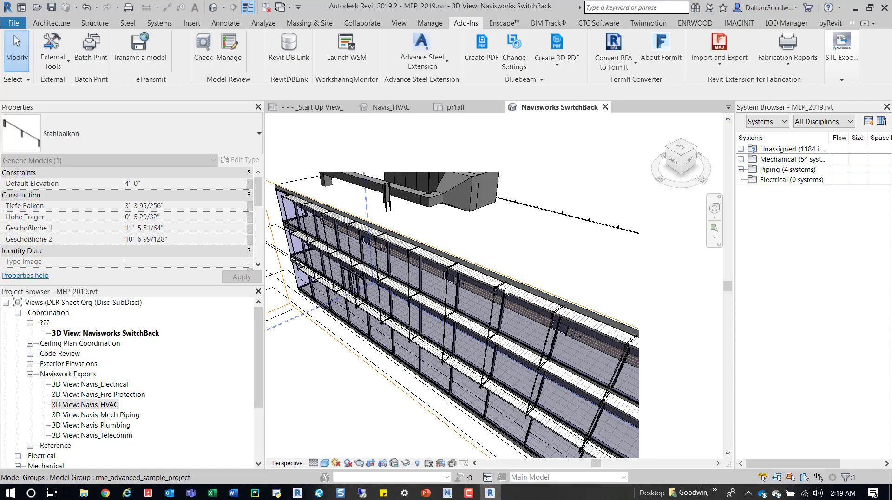
pyautogui.moveTo(365, 348)
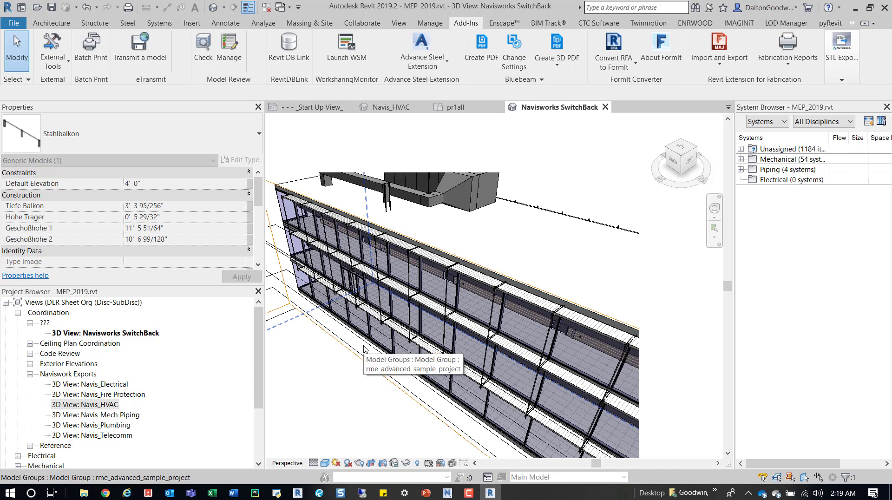
pyautogui.moveTo(375, 303)
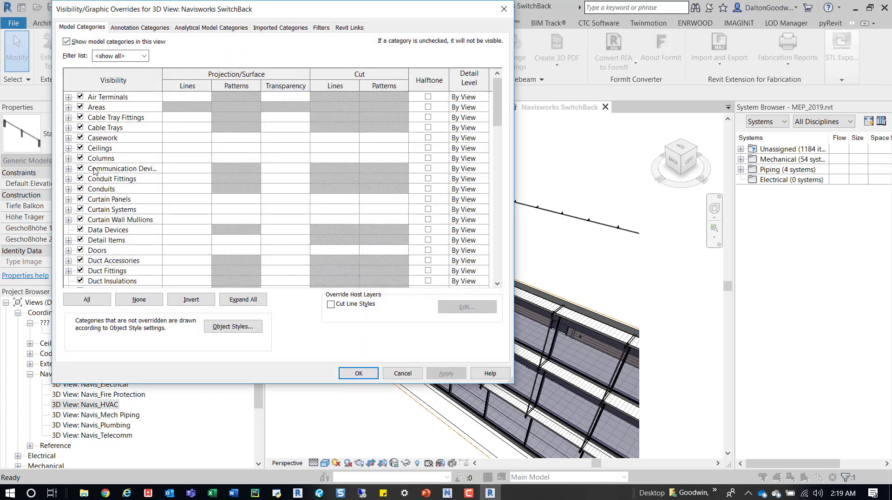
# - Review the discipline Filter list in Visibility/Graphic Overrides and confirm the dialog
pyautogui.click(143, 55)
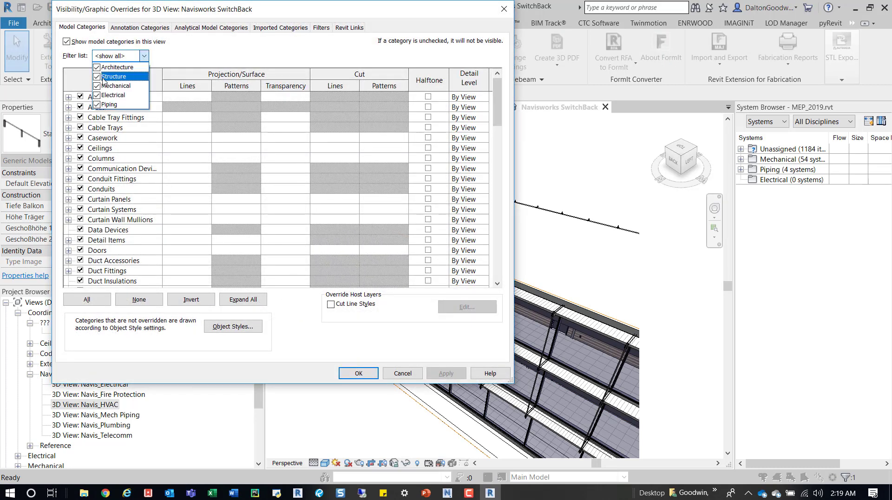
pyautogui.click(113, 95)
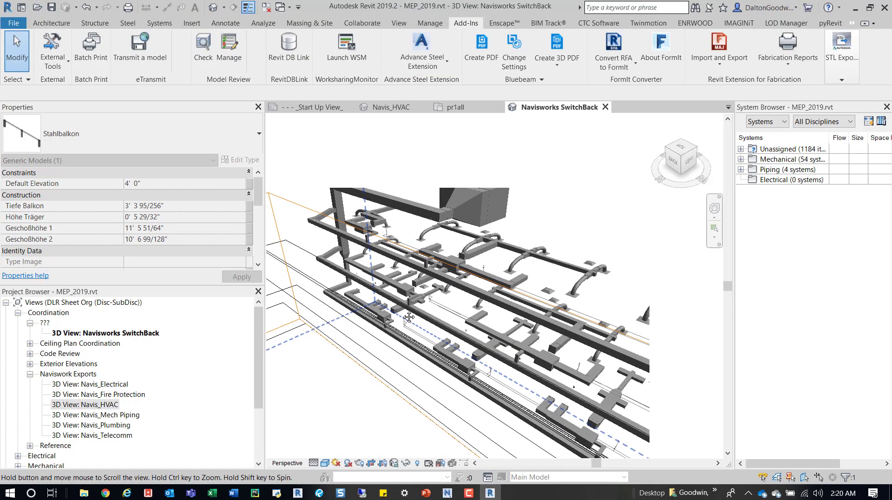
# - Zoom the SwitchBack 3D view in on the selected Stahlbalkon element and nearby ducts
pyautogui.moveTo(410, 317); pyautogui.dragTo(435, 299)
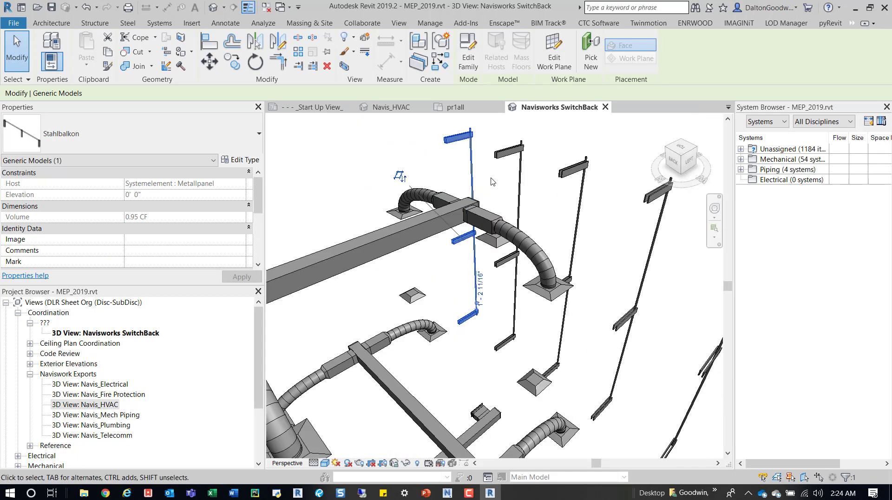
pyautogui.moveTo(552, 190)
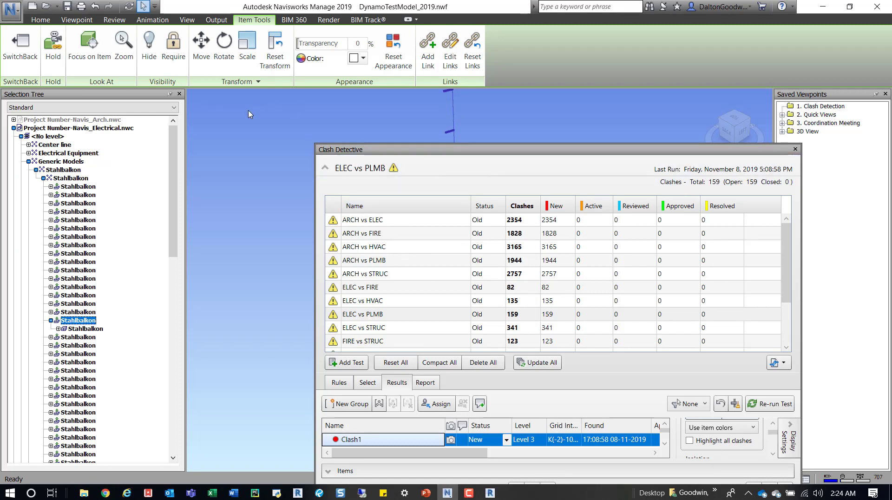
pyautogui.moveTo(275, 206)
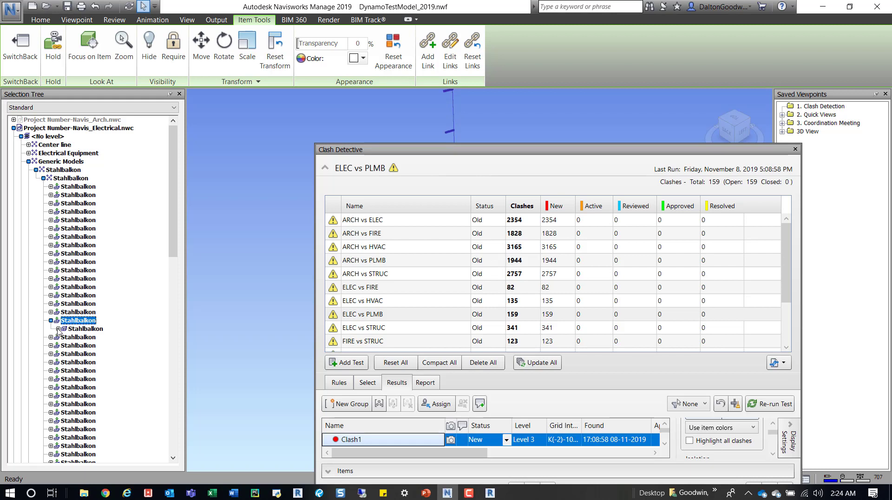
# - Expand the selected Stahlbalkon in the Selection Tree down to its Solid geometry
pyautogui.click(56, 329)
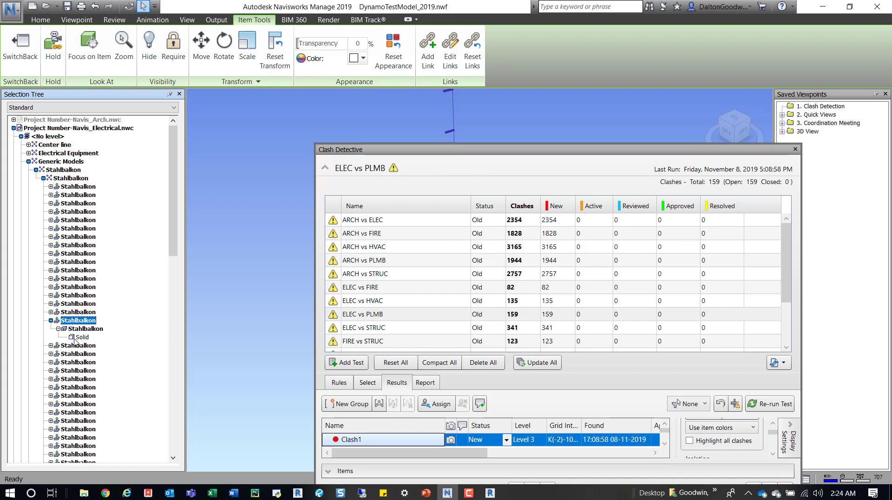
pyautogui.moveTo(127, 242)
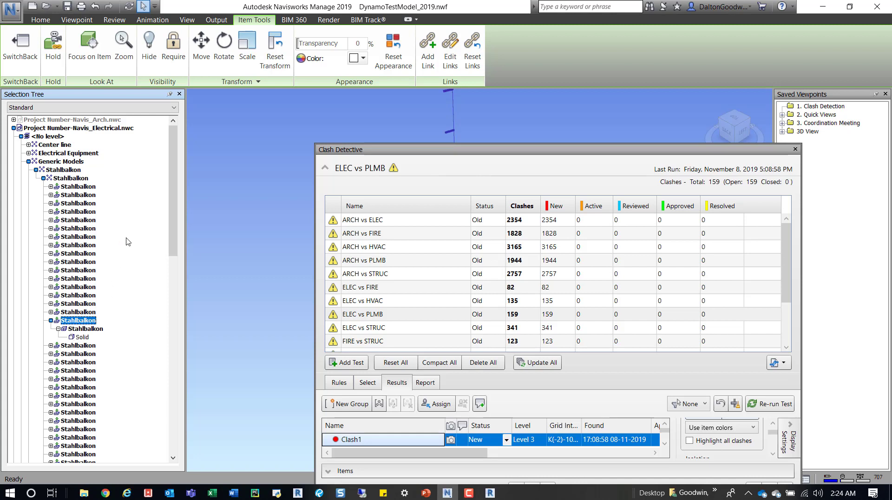
pyautogui.moveTo(338, 118)
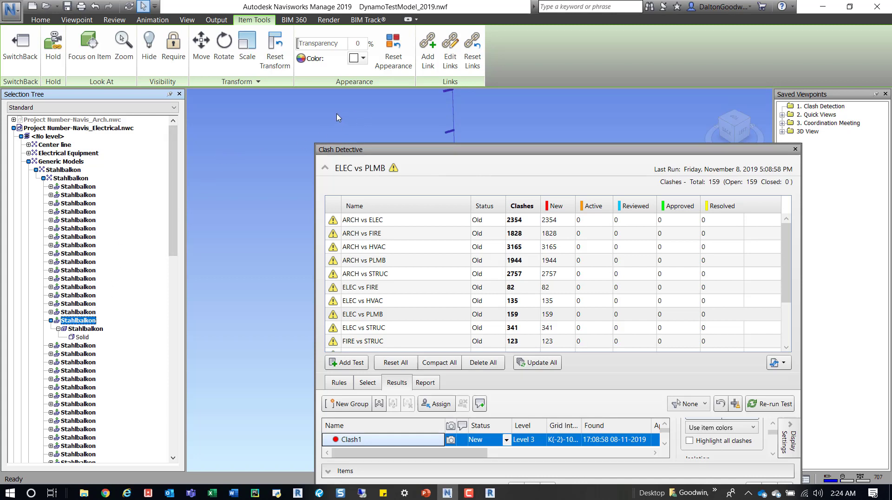
pyautogui.moveTo(346, 112)
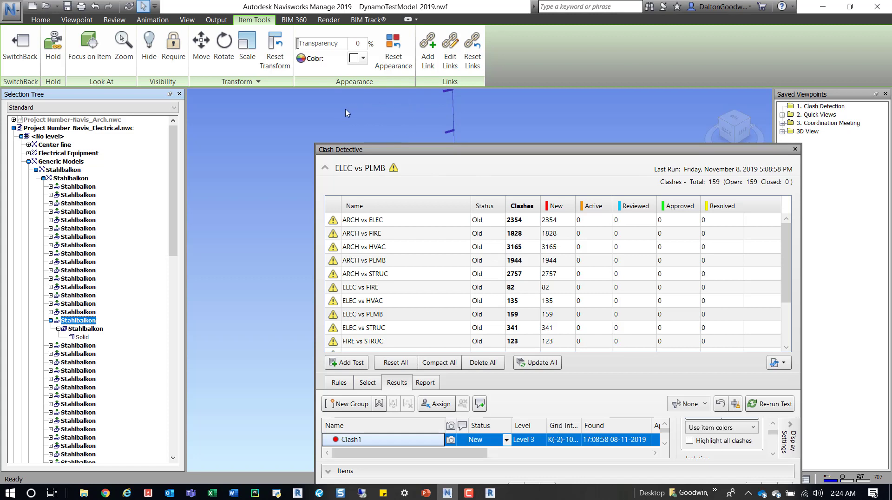
pyautogui.moveTo(371, 115)
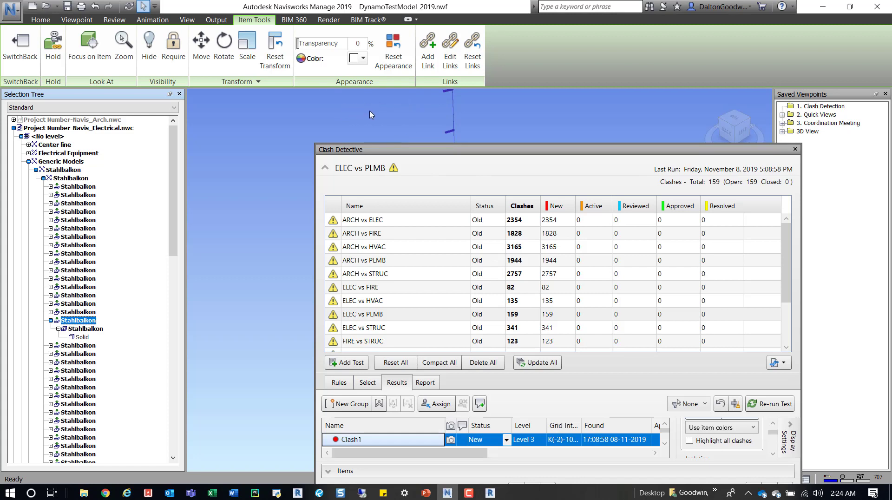
pyautogui.moveTo(342, 122)
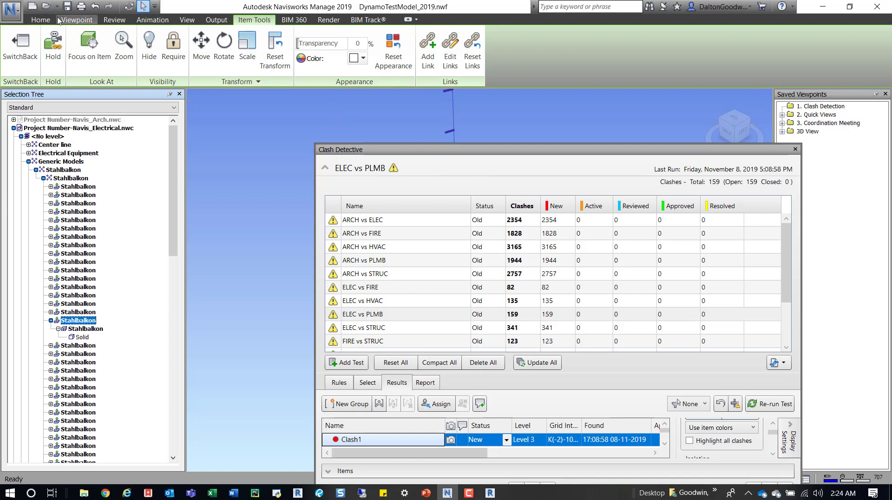
# - From the Home ribbon, pick the clashing element, which selects its nested Stahlbalkon
pyautogui.click(40, 20)
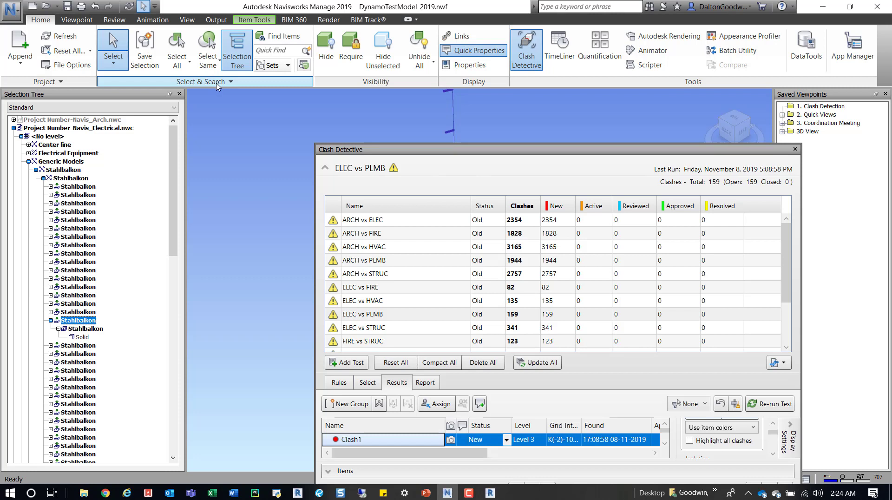
pyautogui.click(205, 94)
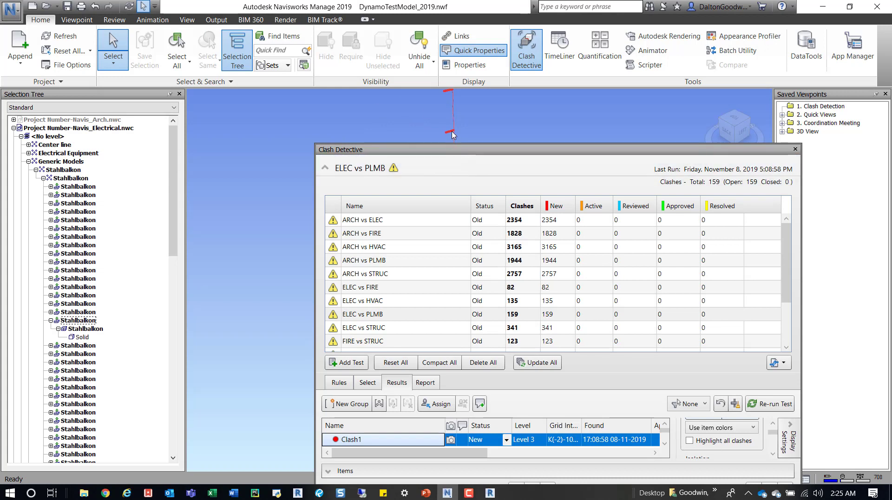
pyautogui.click(85, 329)
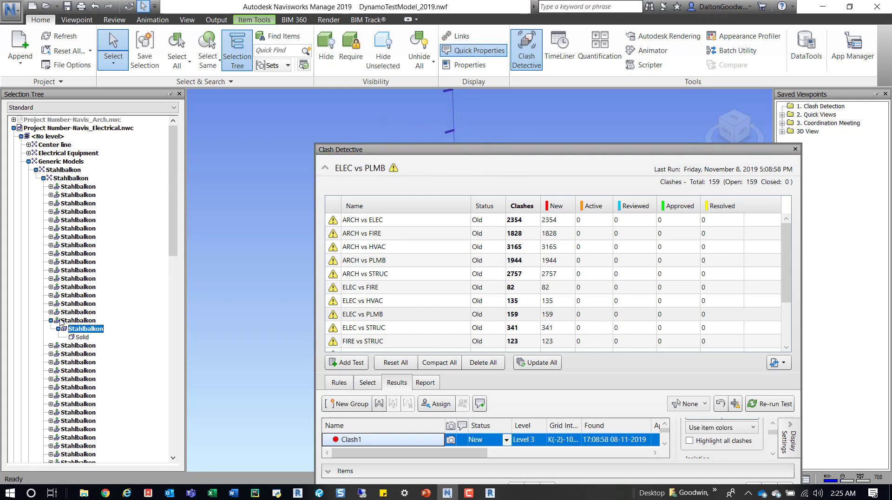
pyautogui.moveTo(99, 328)
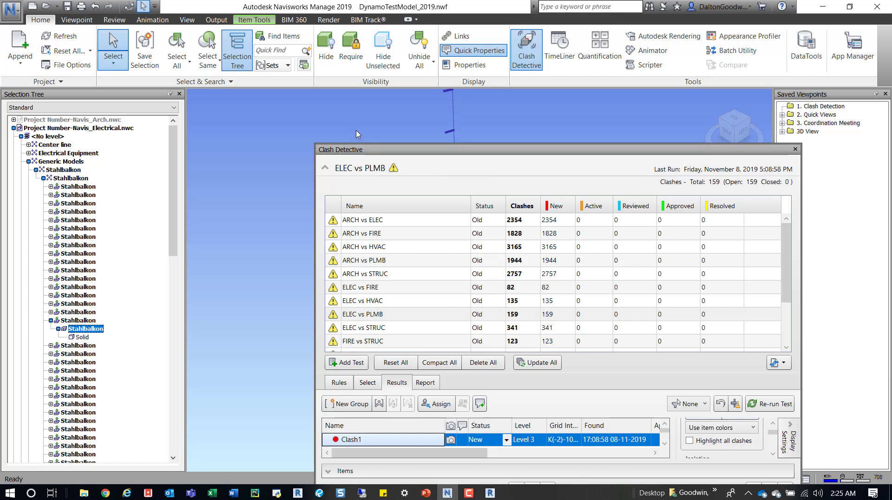
pyautogui.moveTo(336, 128)
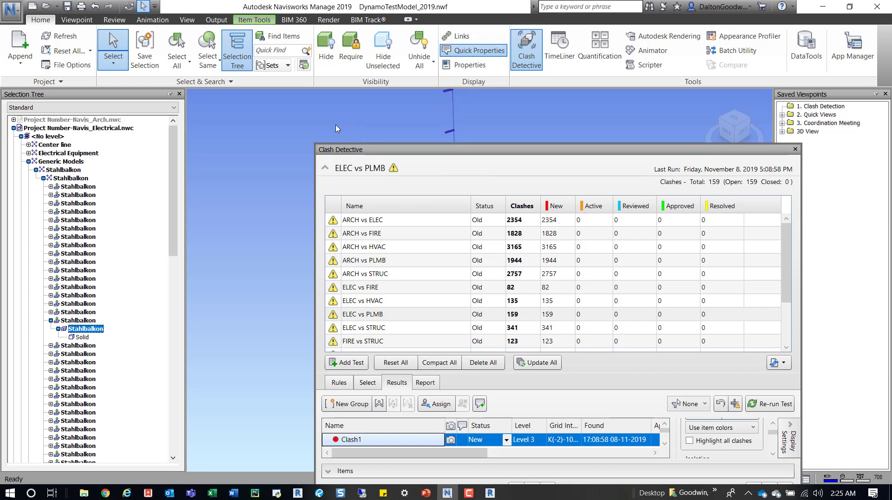
pyautogui.moveTo(382, 127)
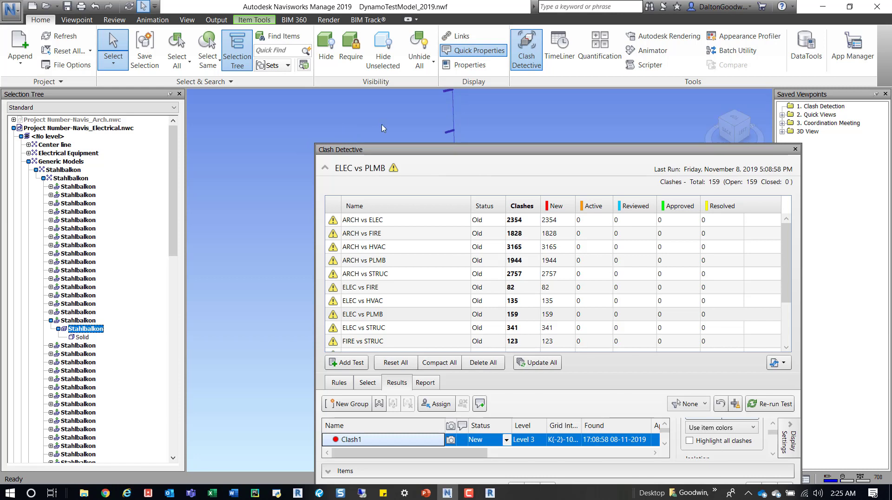
pyautogui.moveTo(379, 124)
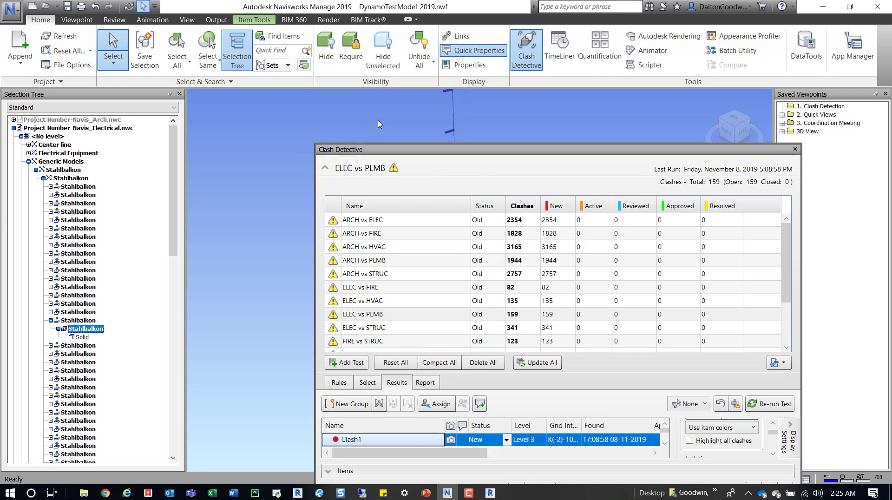
pyautogui.moveTo(229, 98)
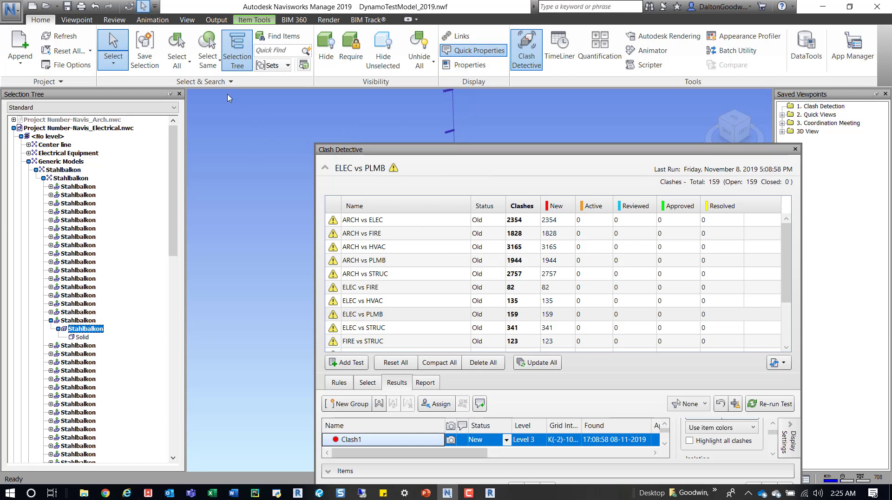
# - Set Selection Resolution to First Object and pick again to select the parent Stahlbalkon
pyautogui.click(153, 93)
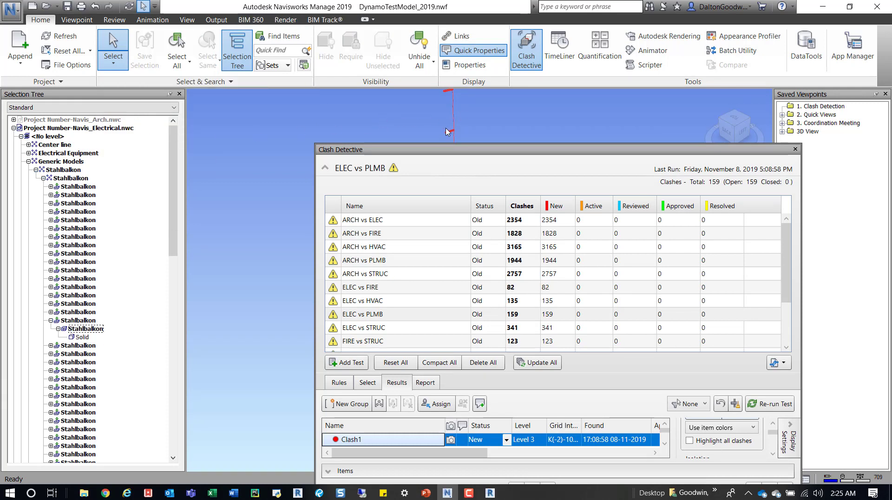
pyautogui.click(77, 321)
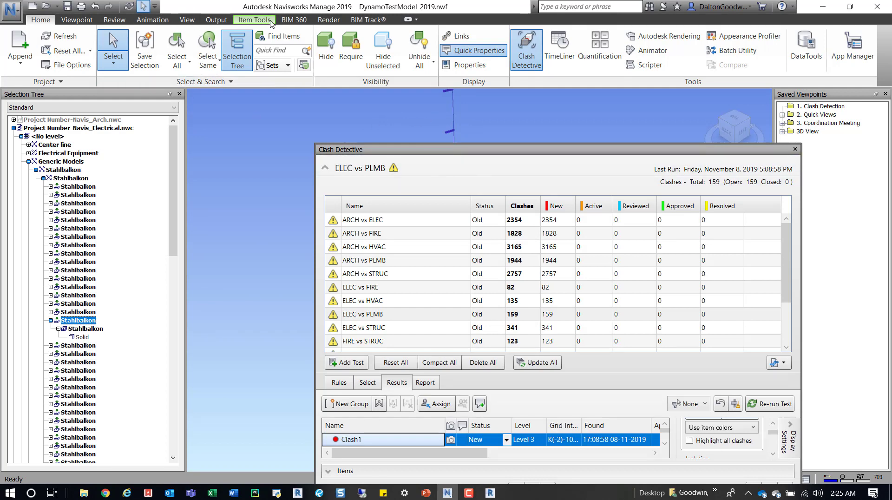
# - Send the selected Stahlbalkon to Revit via Item Tools SwitchBack
pyautogui.click(255, 19)
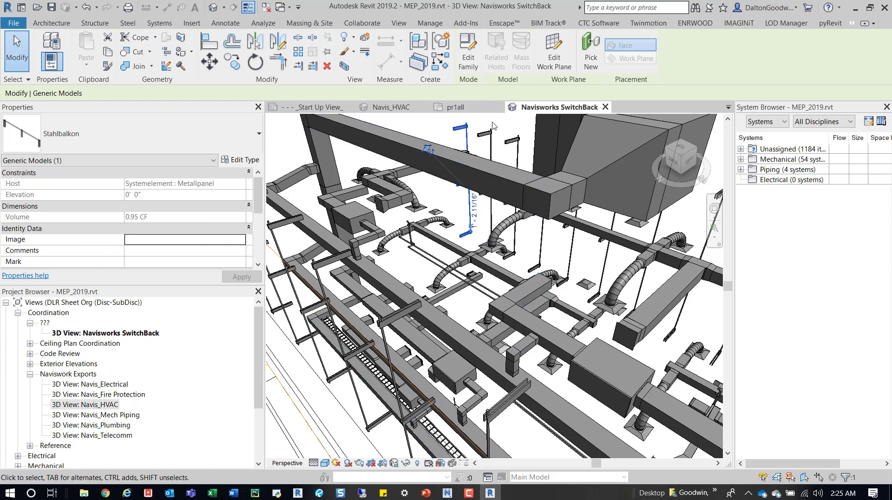
pyautogui.moveTo(518, 132)
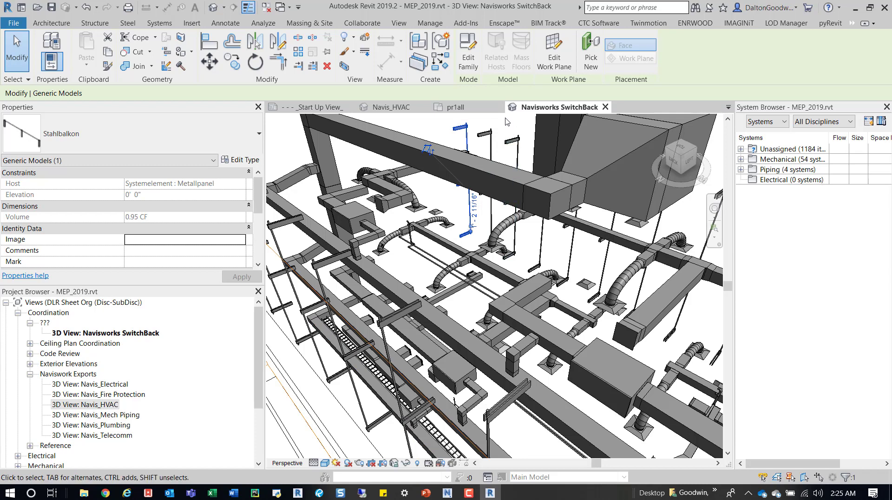
pyautogui.moveTo(453, 106)
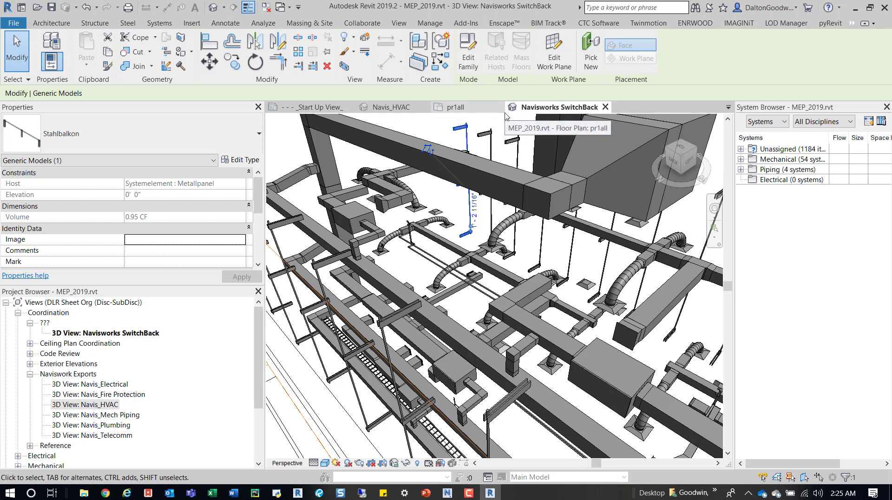
pyautogui.click(493, 267)
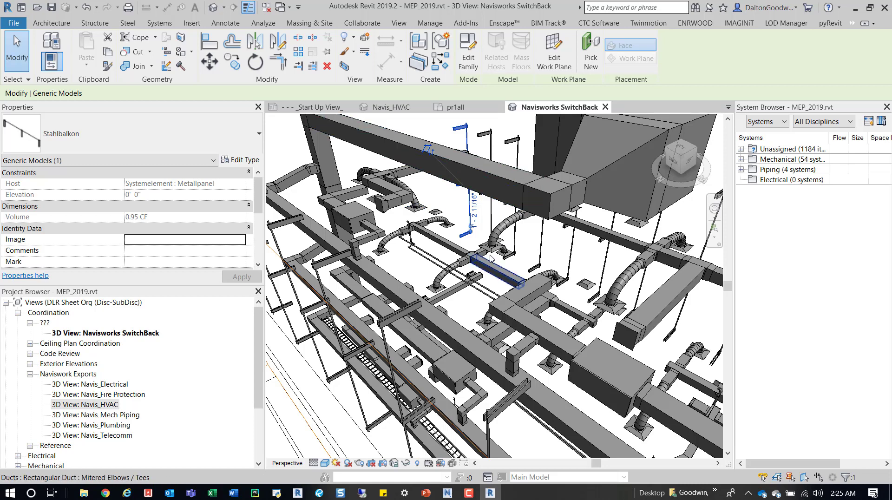
pyautogui.moveTo(492, 258)
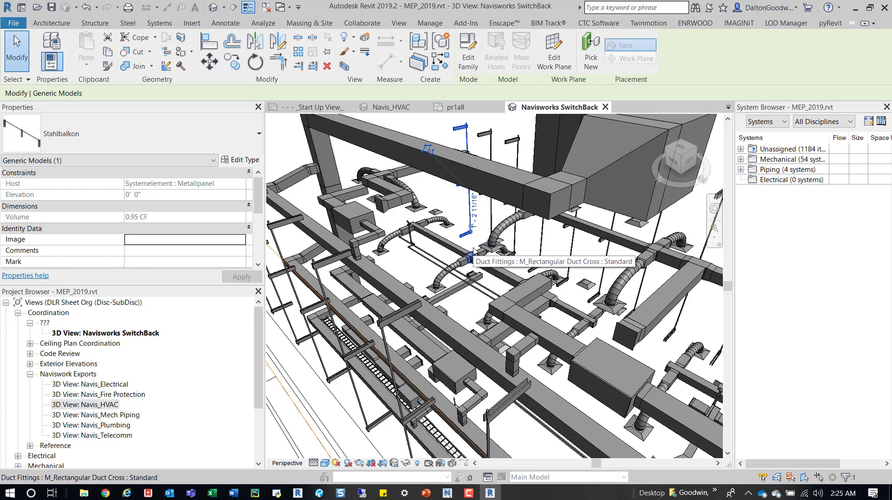